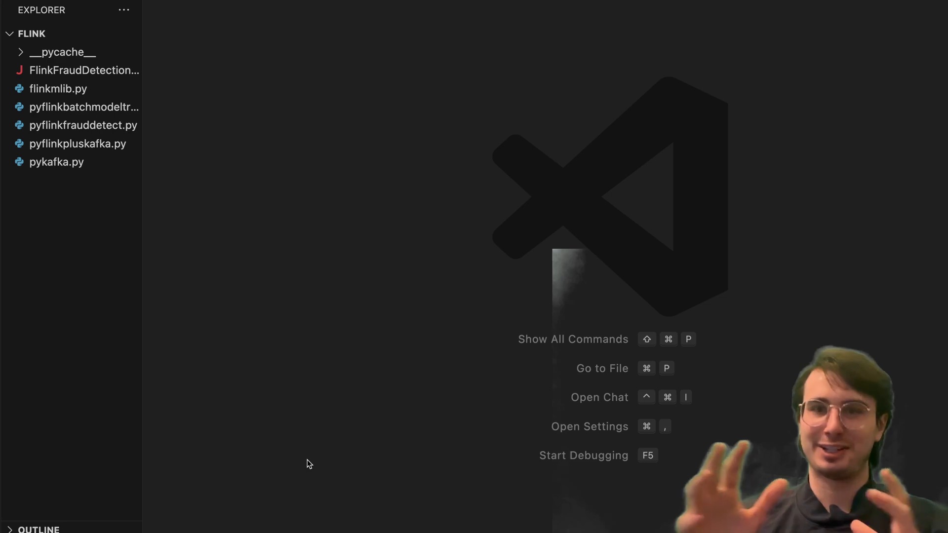
mouse_move(17, 225)
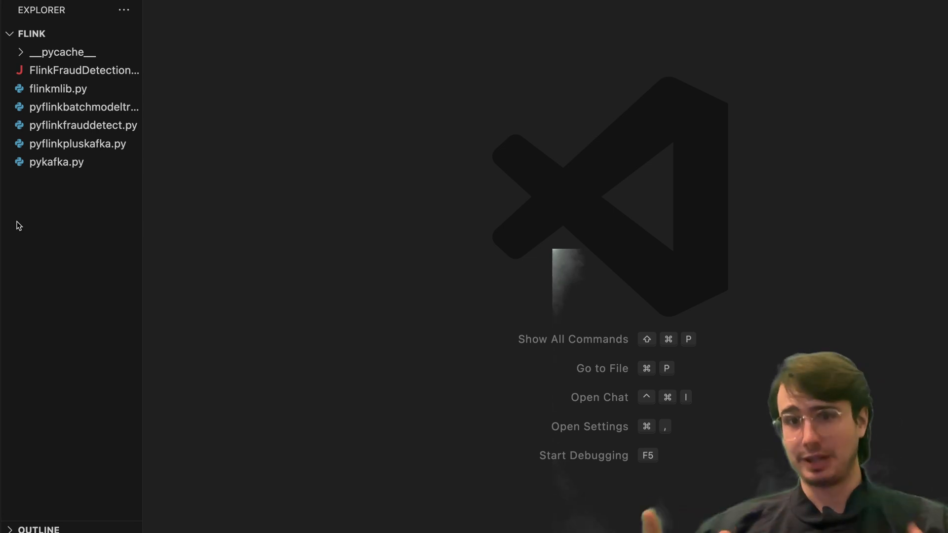
Add a new file named cepnoml.py to the flink folder from the Explorer.
right_click(17, 226)
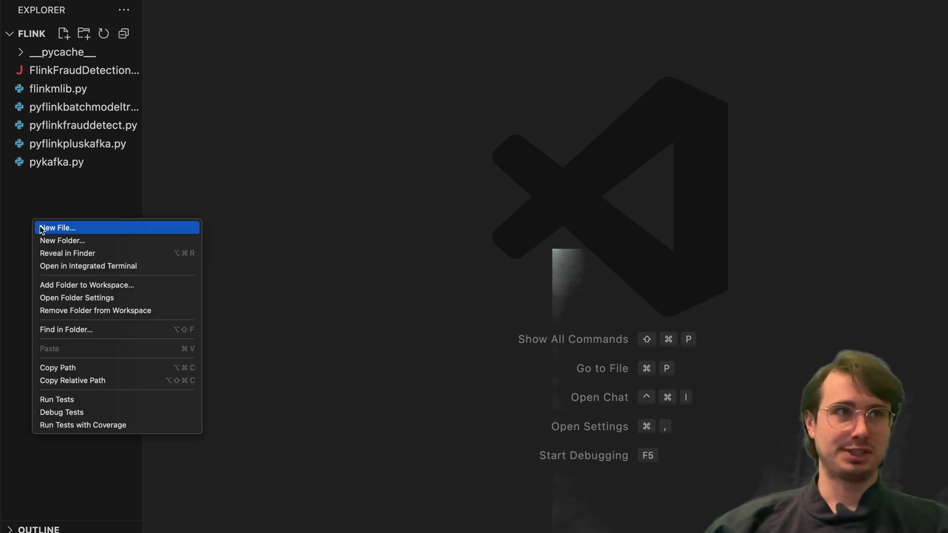
click(58, 227)
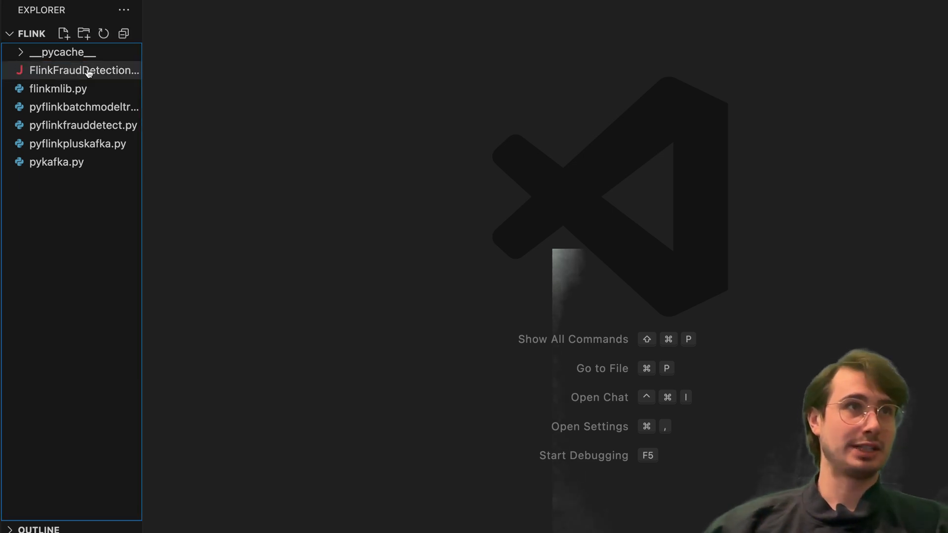
click(64, 33)
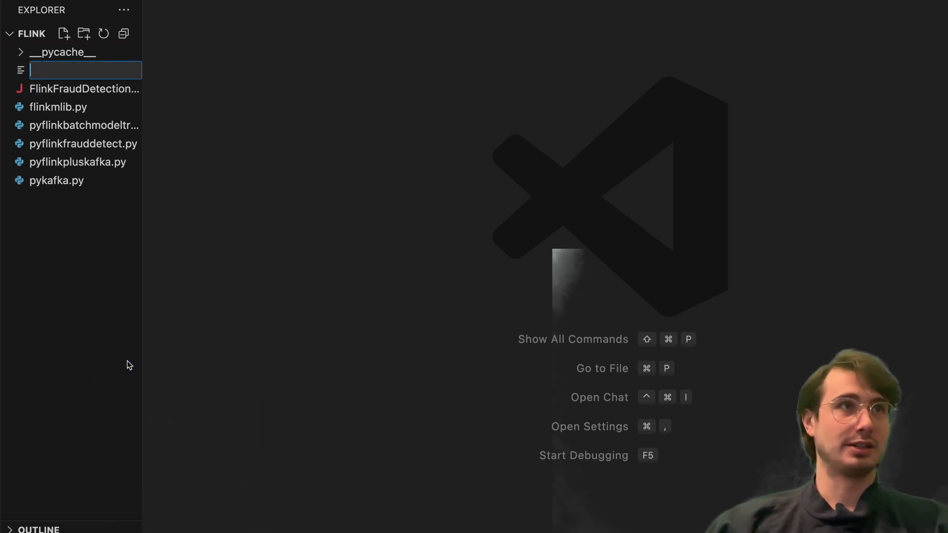
text(cepnop)
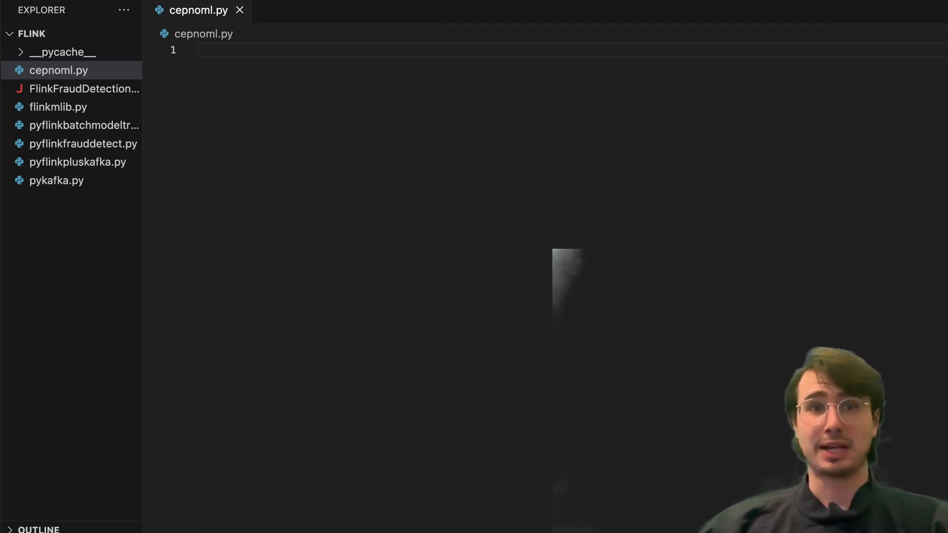
mouse_move(479, 473)
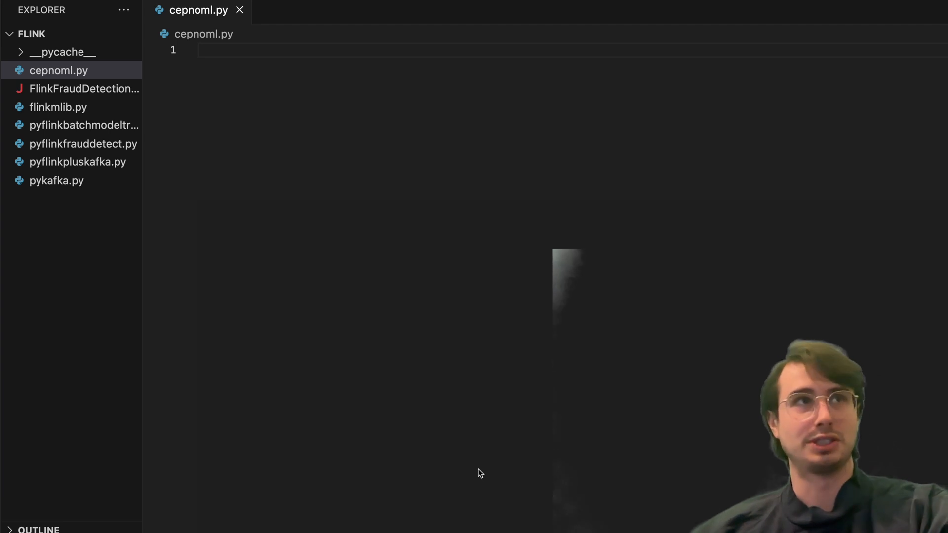
Type the StreamExecutionEnvironment, timedelta, ProcessFunction and SimpleStringSchema imports, then add blank lines below.
text(from pyflink.datastream import StreamExecutionEnvironment, TimeCharacteristic)
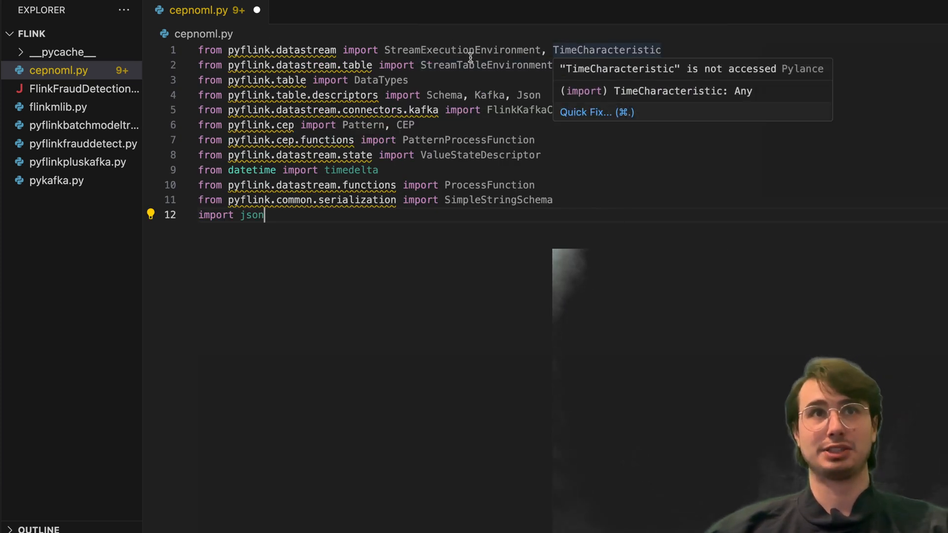
mouse_move(614, 80)
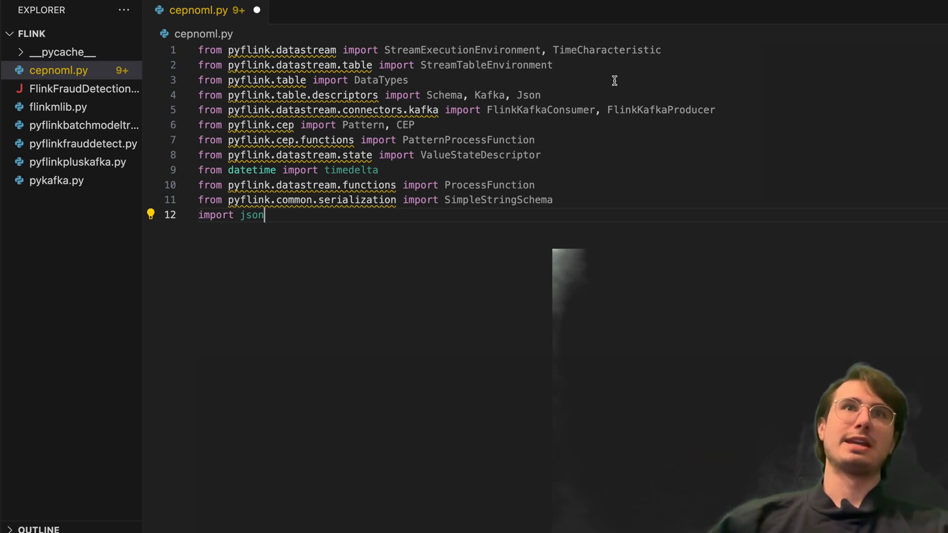
mouse_move(728, 70)
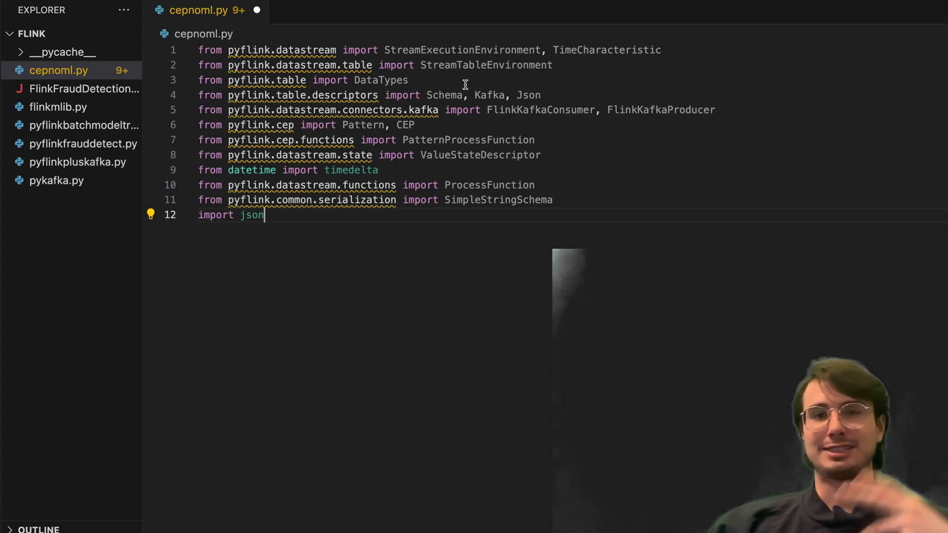
mouse_move(421, 95)
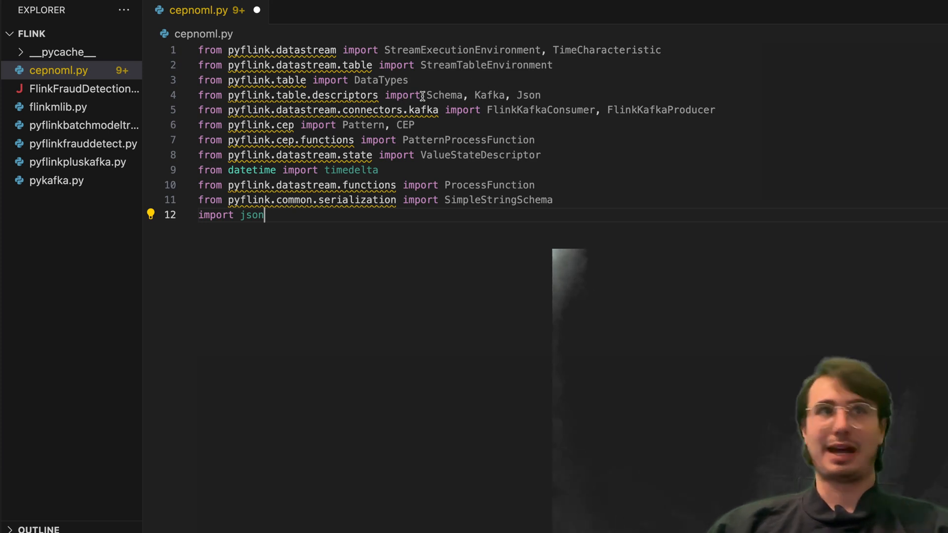
mouse_move(445, 94)
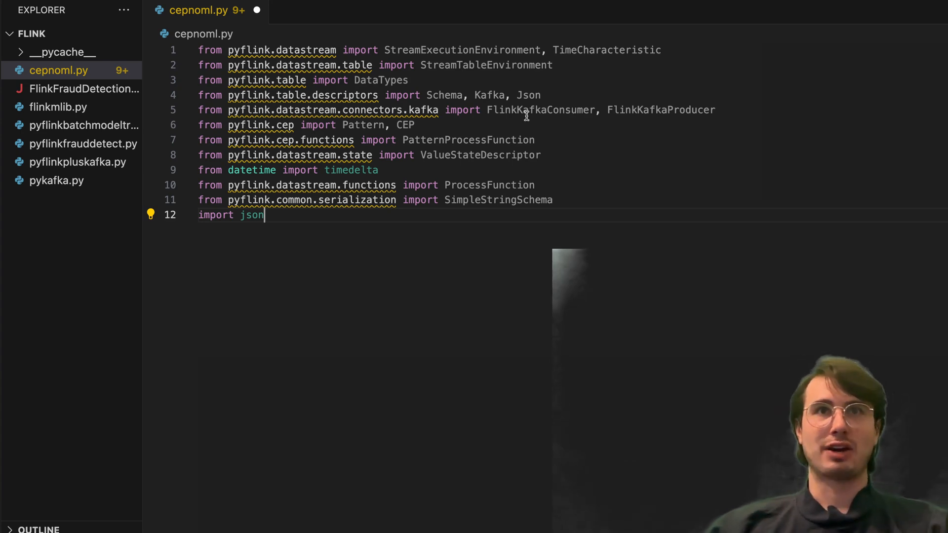
mouse_move(654, 129)
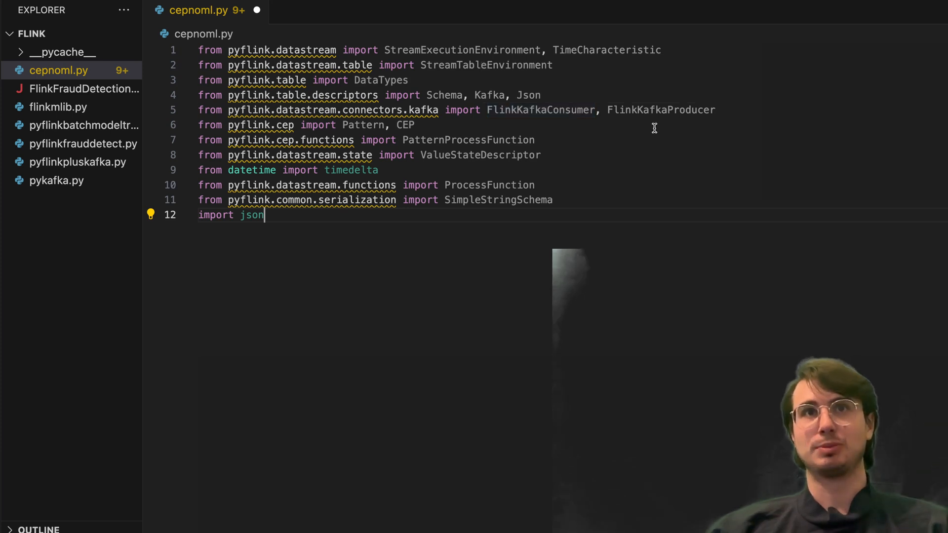
mouse_move(701, 129)
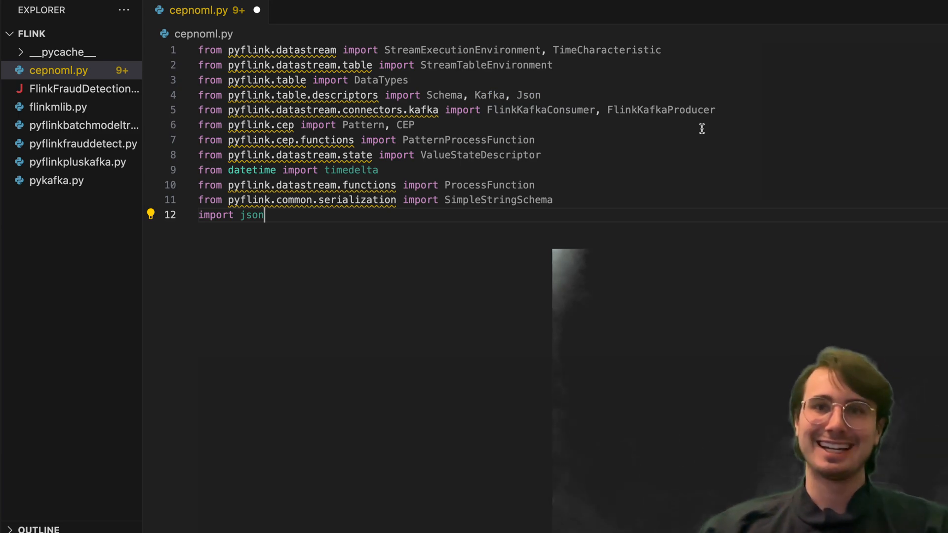
mouse_move(602, 197)
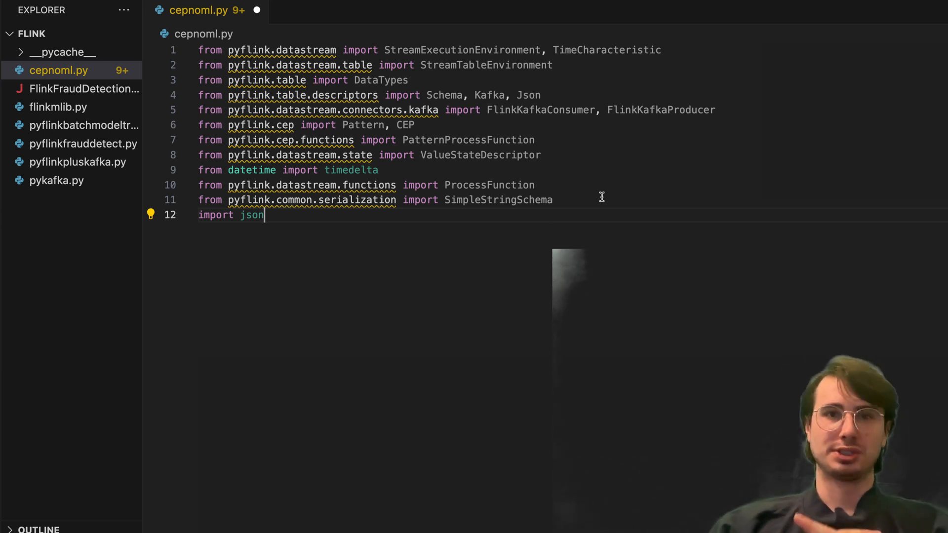
mouse_move(503, 212)
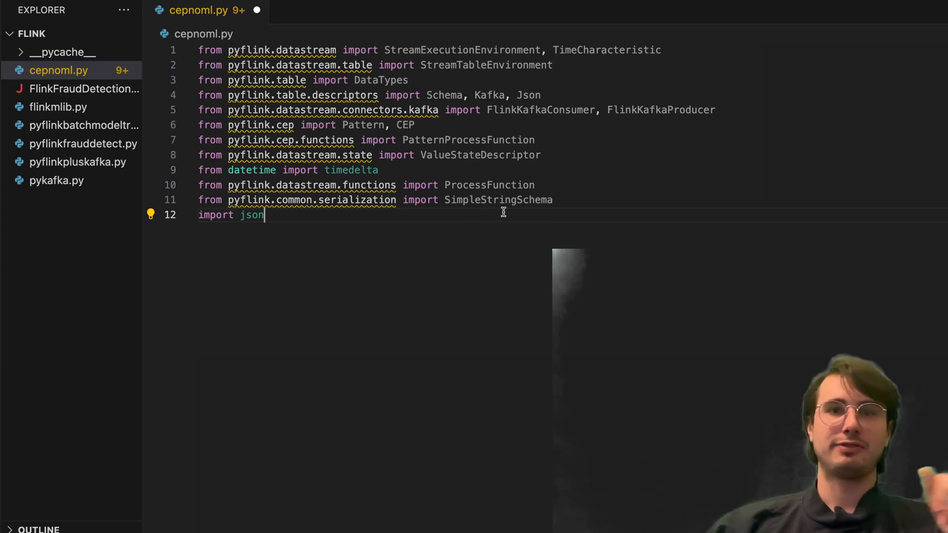
mouse_move(432, 125)
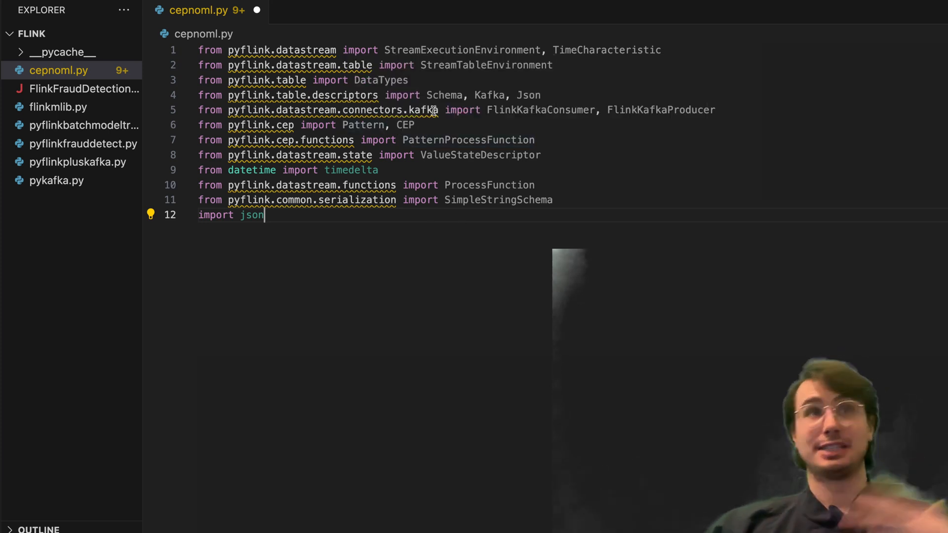
mouse_move(436, 119)
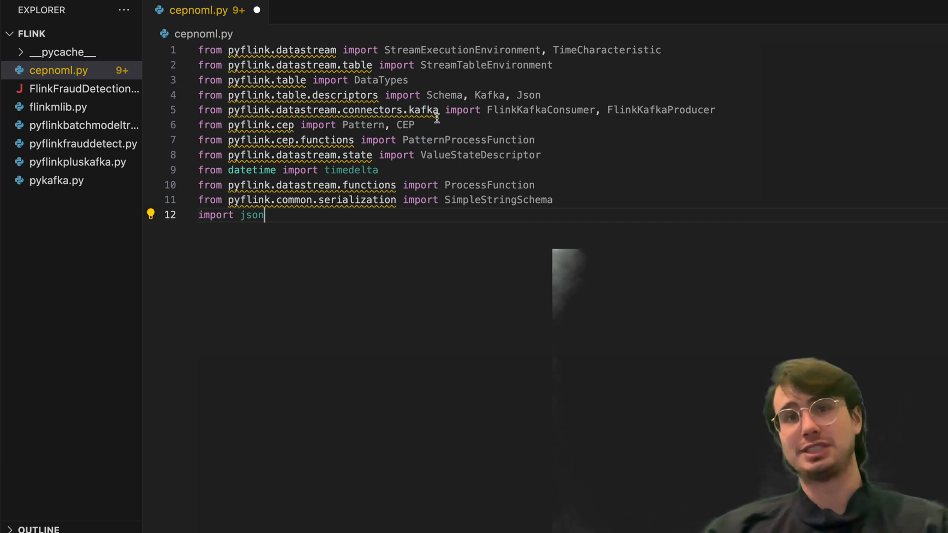
mouse_move(515, 128)
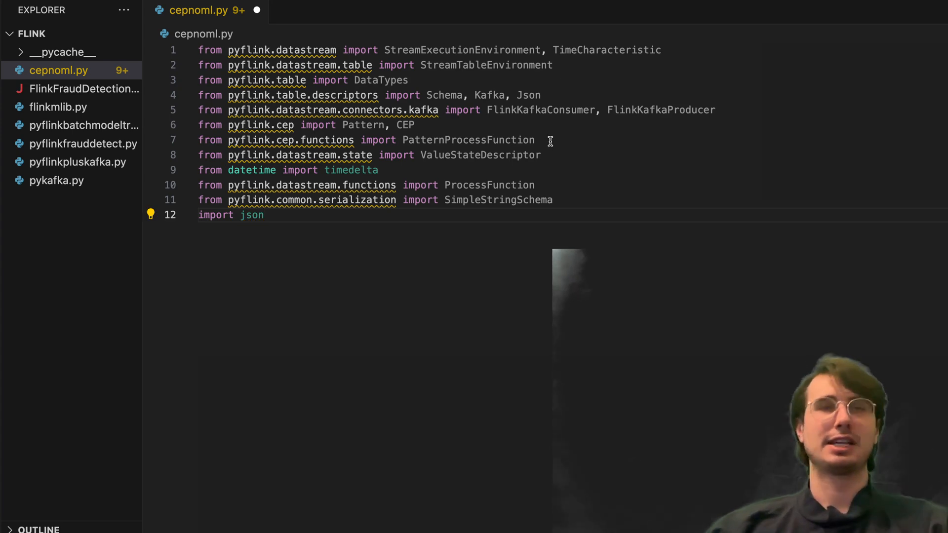
double_click(468, 139)
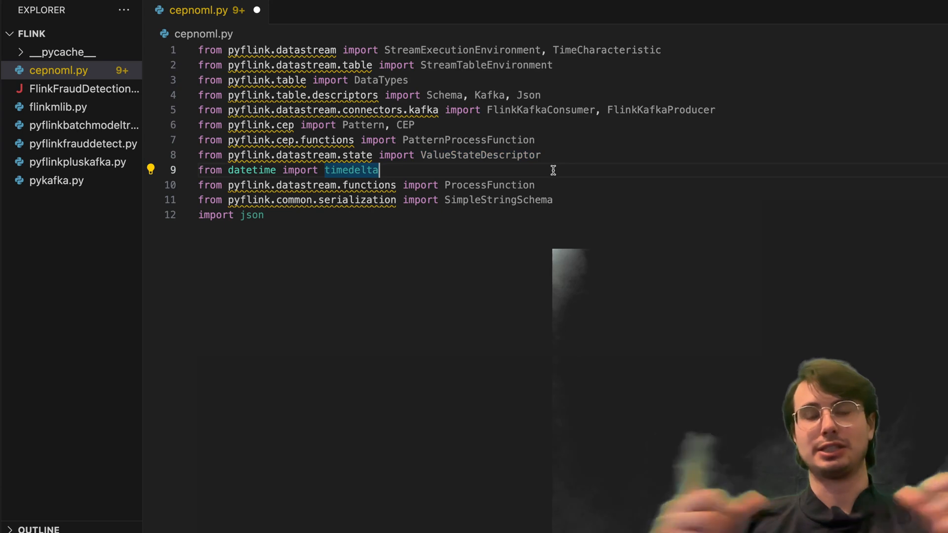
click(536, 185)
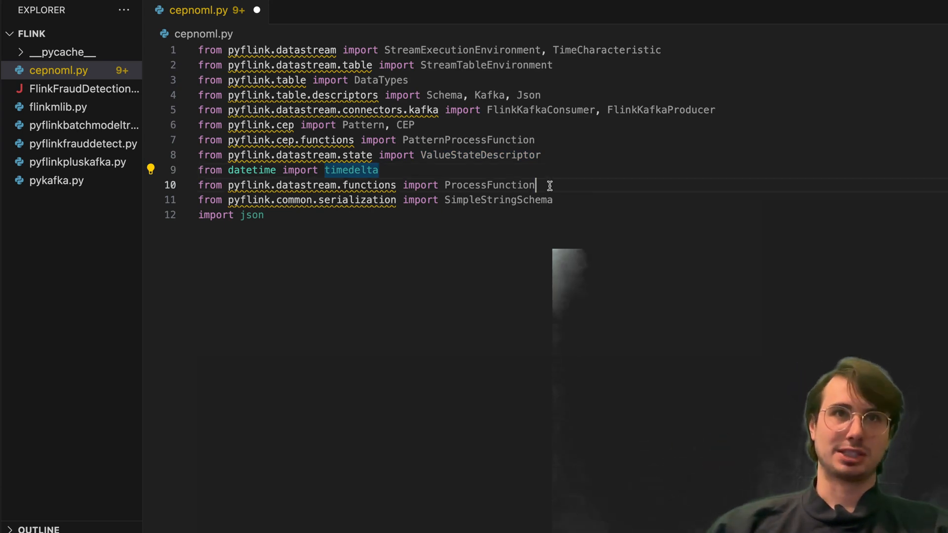
double_click(490, 185)
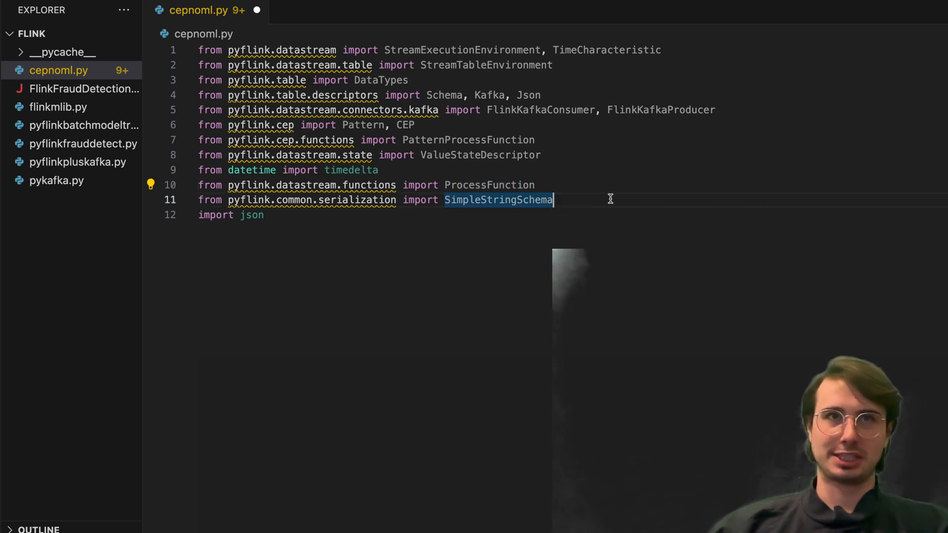
mouse_move(448, 232)
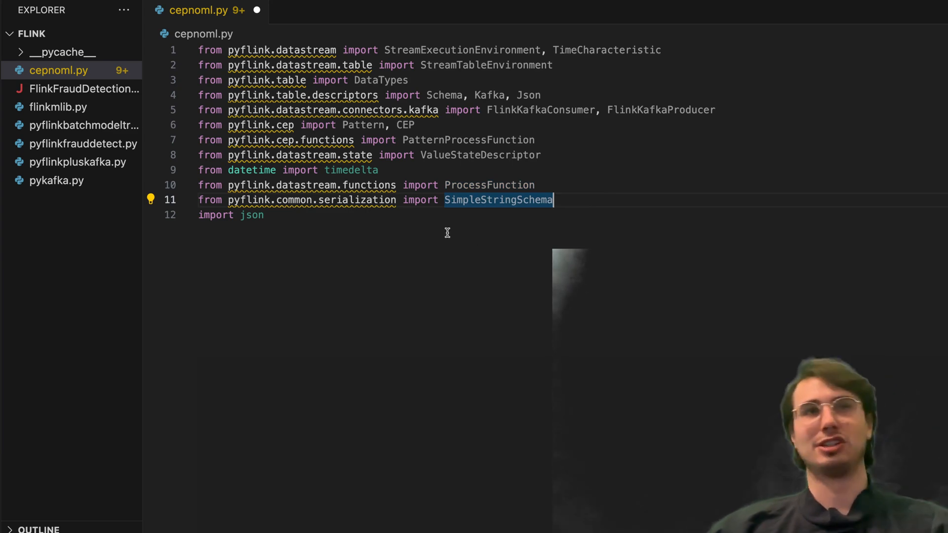
mouse_move(455, 226)
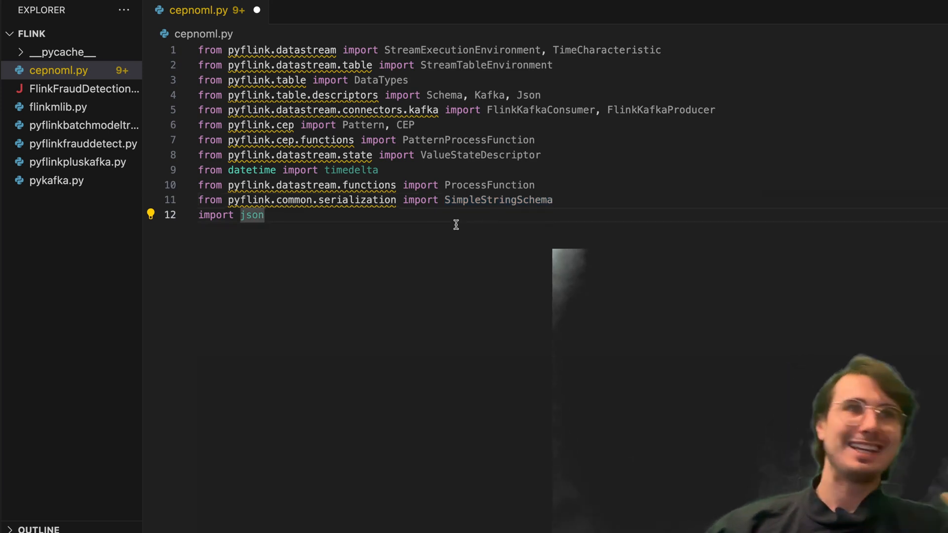
key(enter)
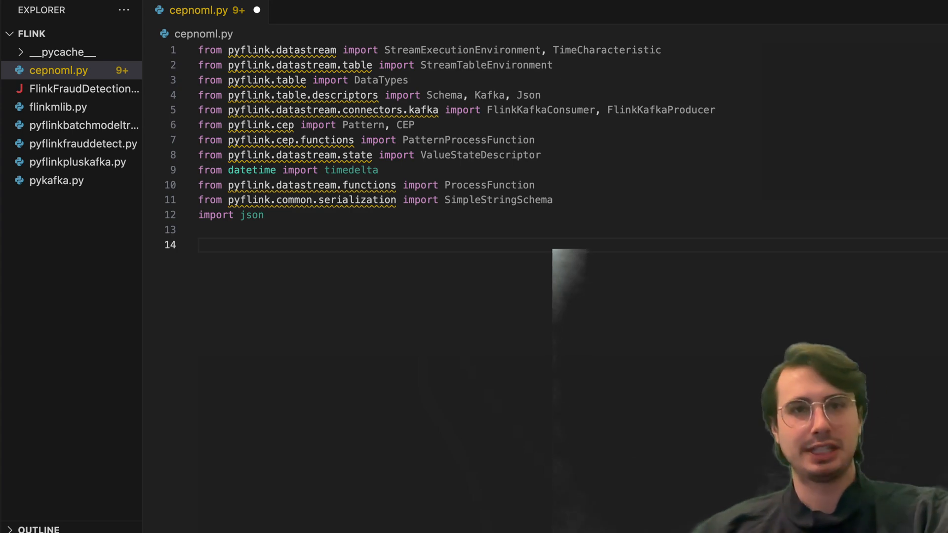
Add env = StreamExecutionEnvironment.get_execution_environment() with EventTime, parallelism 4 and t_env.
text(env = StreamExecutionEnvironment.get_execution_environment())
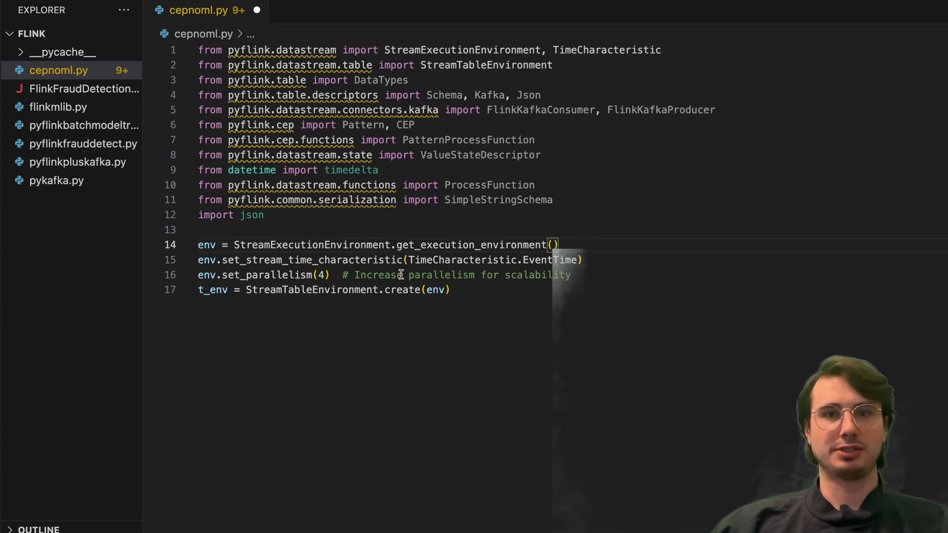
mouse_move(336, 260)
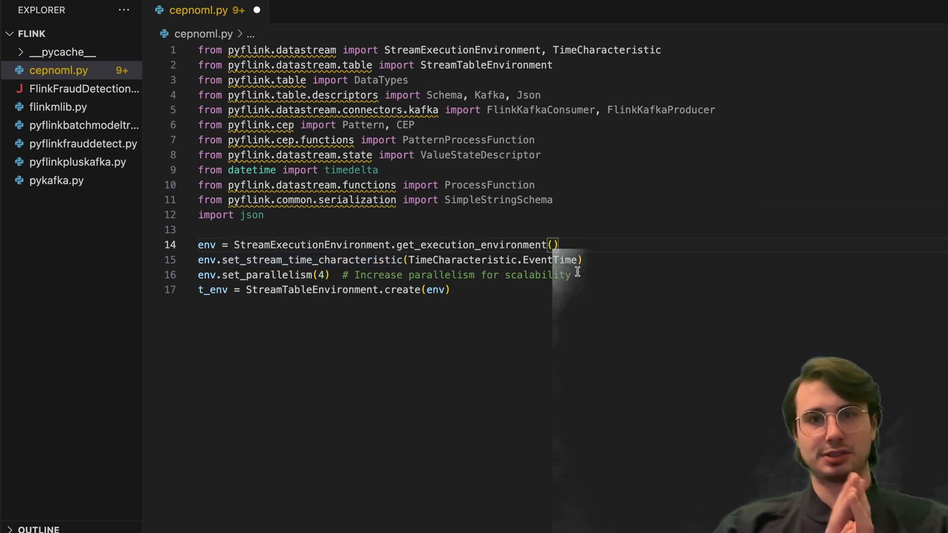
mouse_move(577, 272)
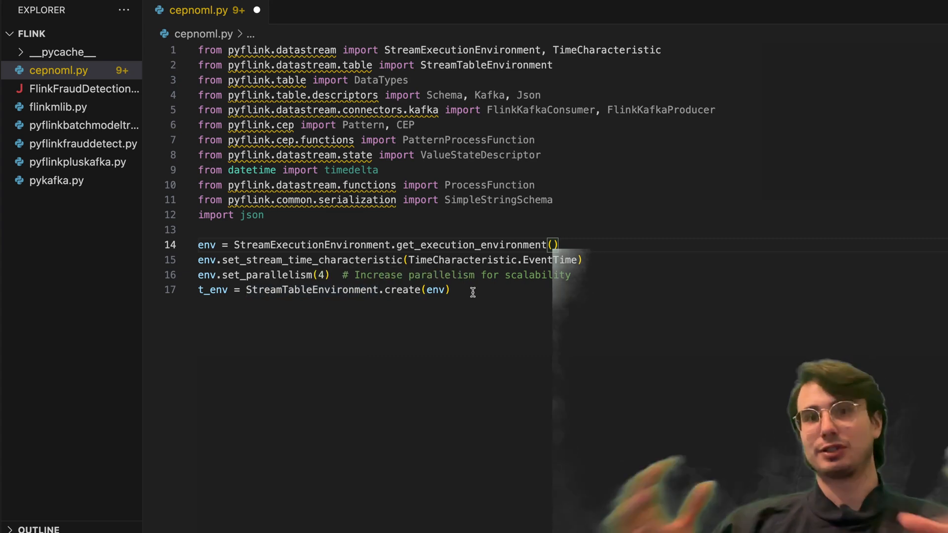
mouse_move(380, 311)
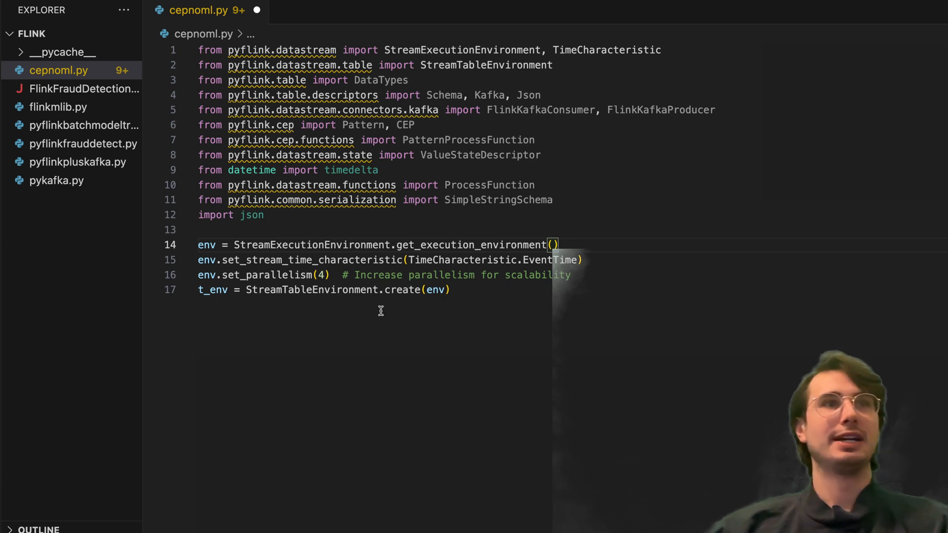
mouse_move(429, 309)
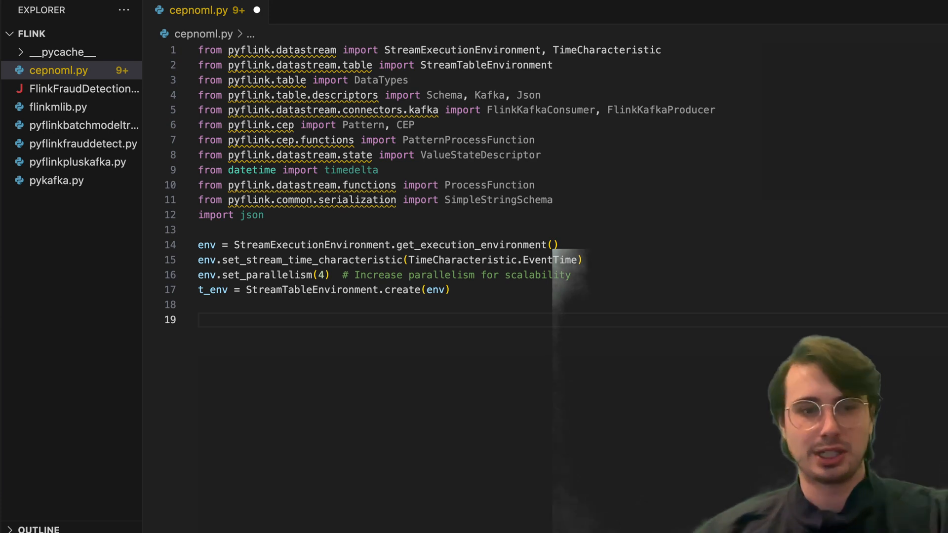
Add def transaction_source() consuming the 'transactions' topic with event timestamps and watermarks.
text(def transaction_source():)
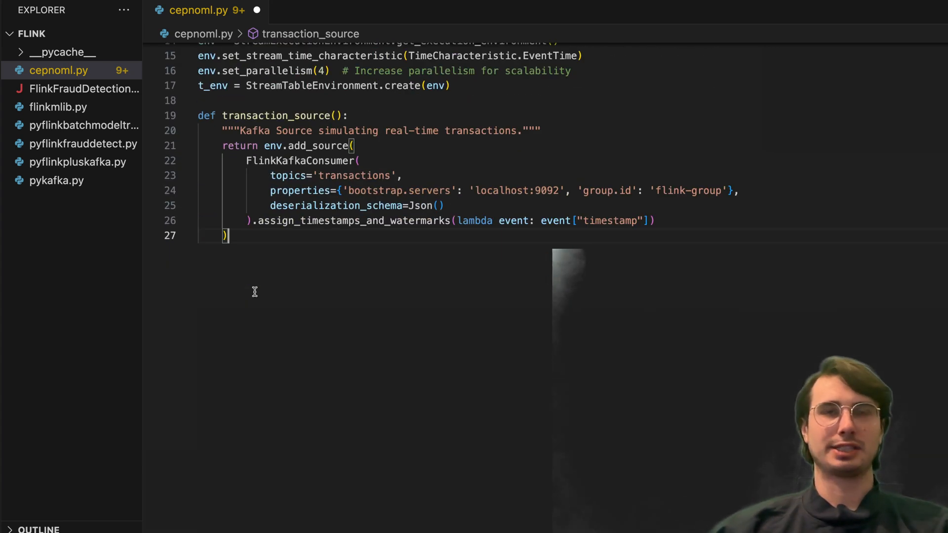
mouse_move(595, 205)
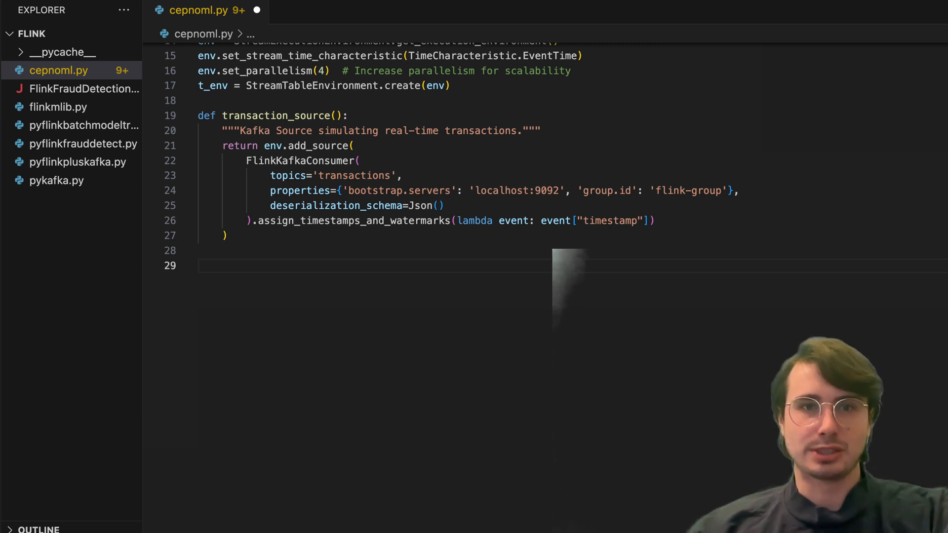
mouse_move(541, 182)
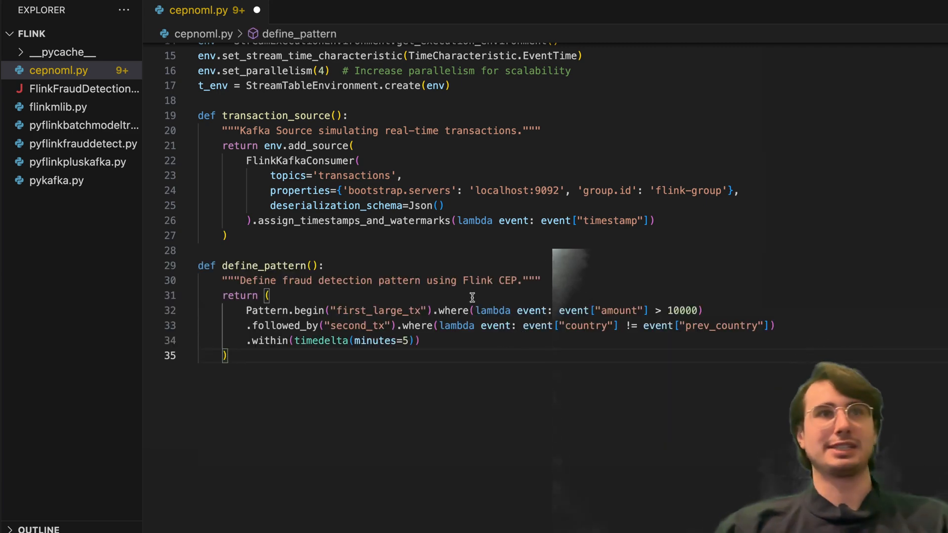
Add define_pattern: amount over 10000 followed by a country change within 5 minutes.
scroll(up, 3)
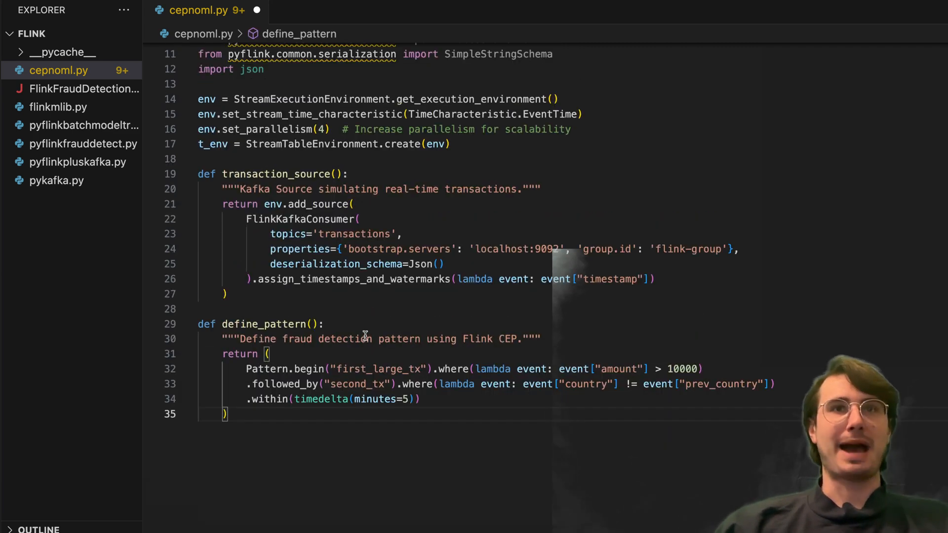
scroll(down, 3)
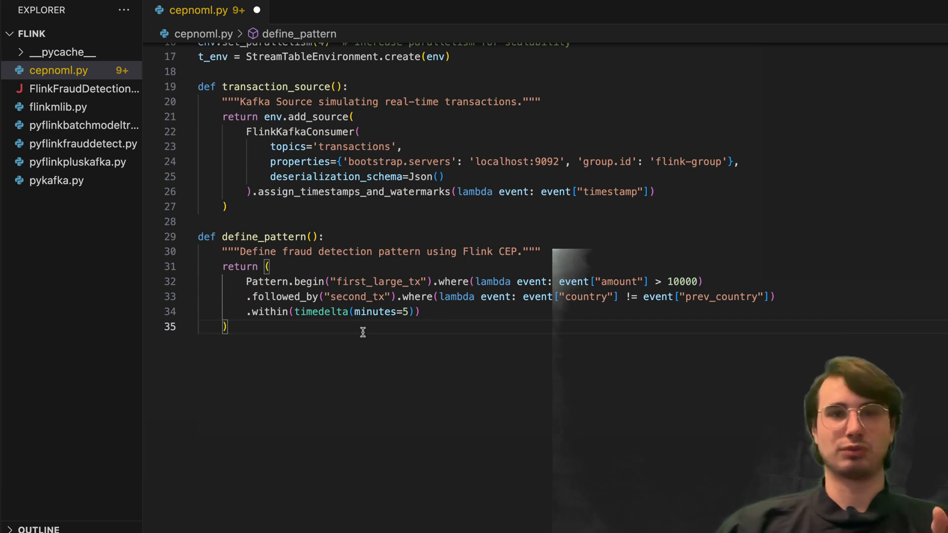
mouse_move(428, 291)
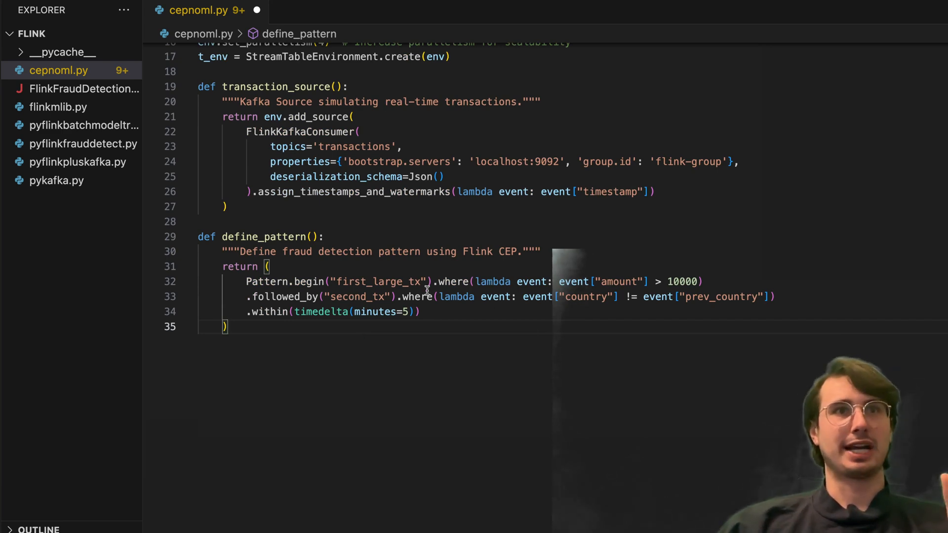
scroll(up, 3)
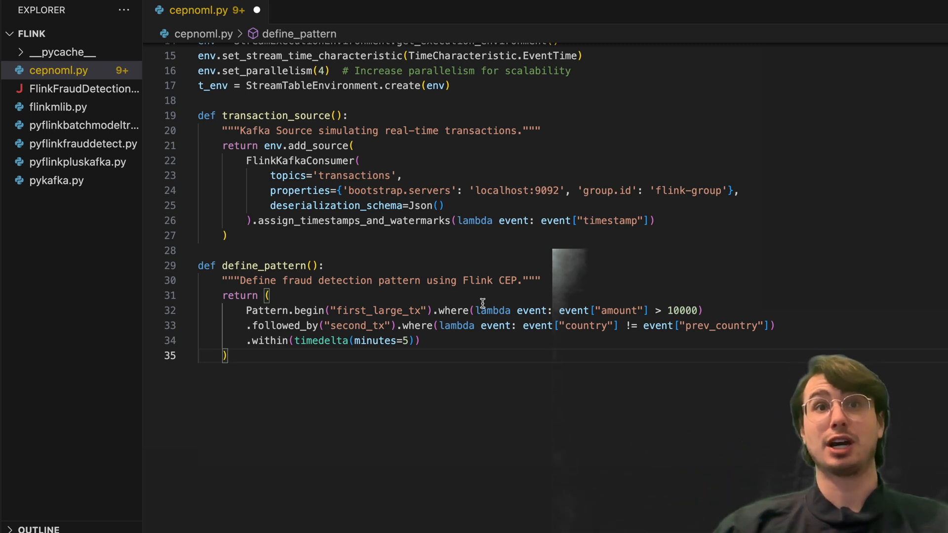
mouse_move(756, 333)
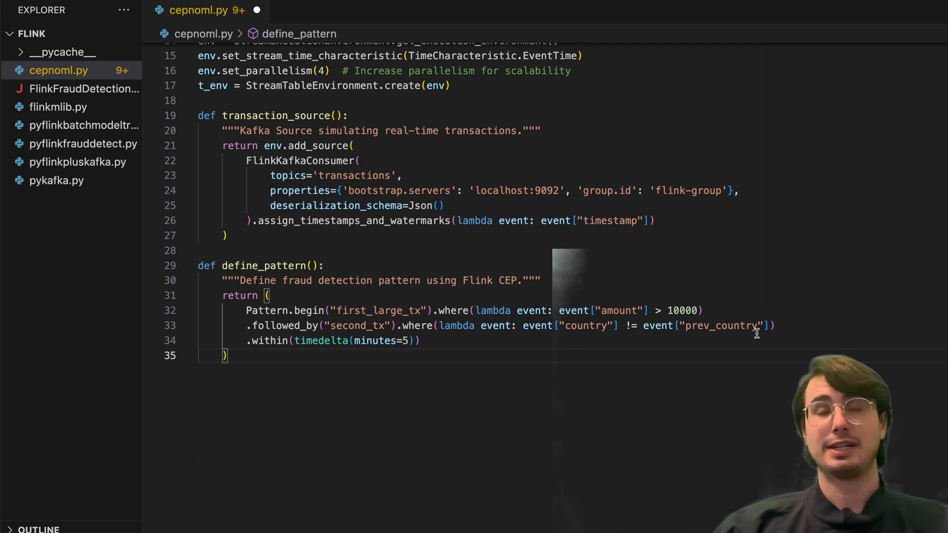
mouse_move(413, 351)
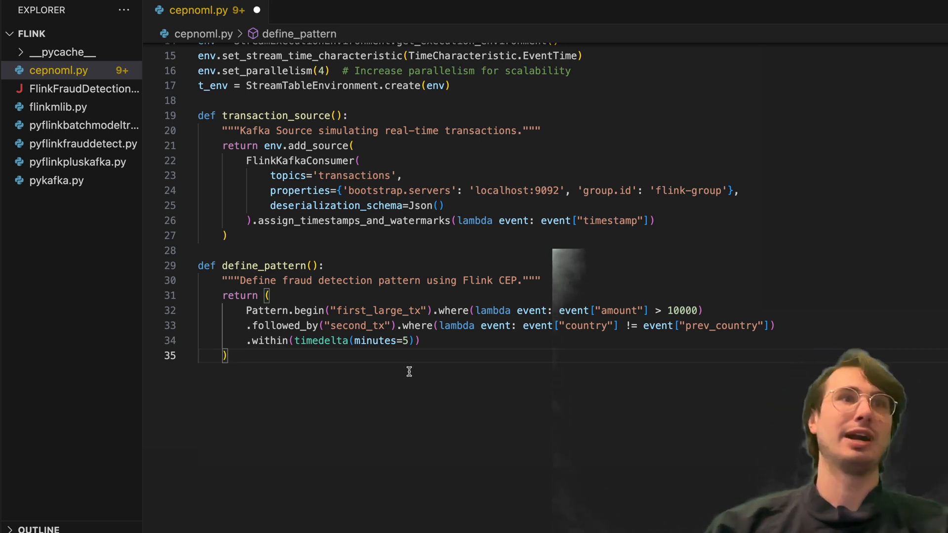
Insert apply_pattern with FraudPatternProcessFunction and deduplicate_alerts using a ValueStateDescriptor.
key(enter)
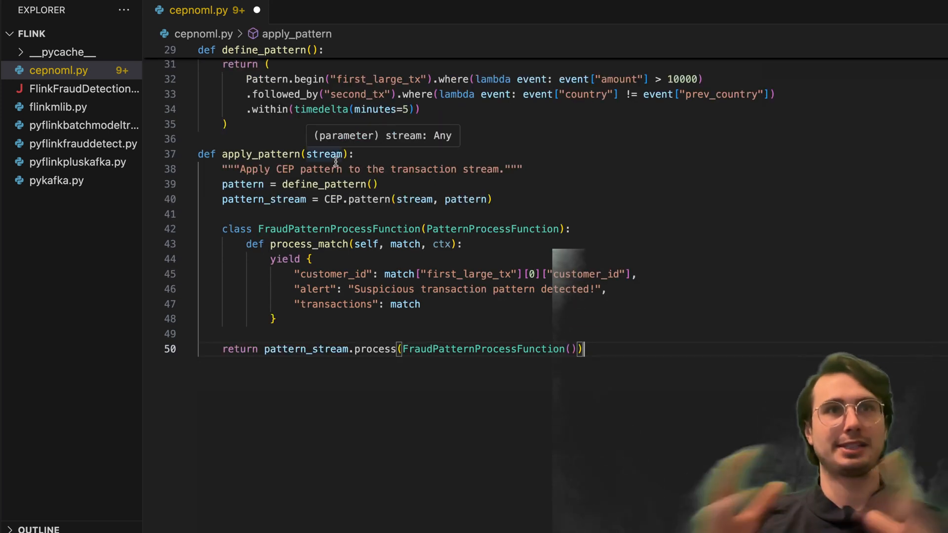
mouse_move(566, 190)
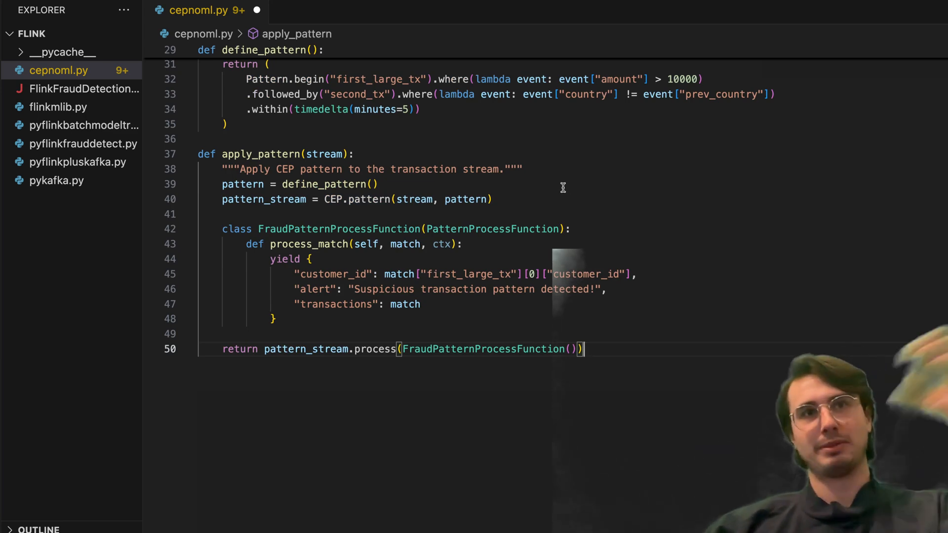
mouse_move(453, 216)
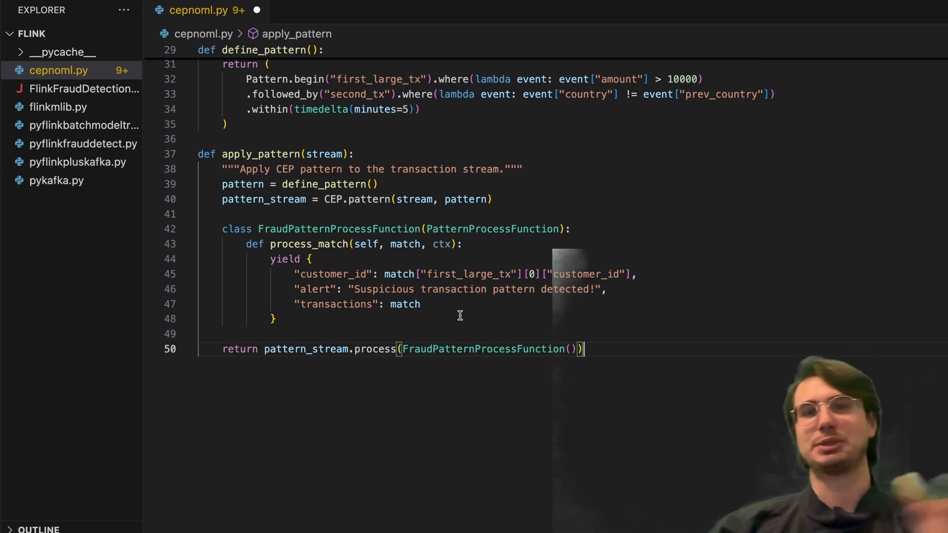
mouse_move(647, 356)
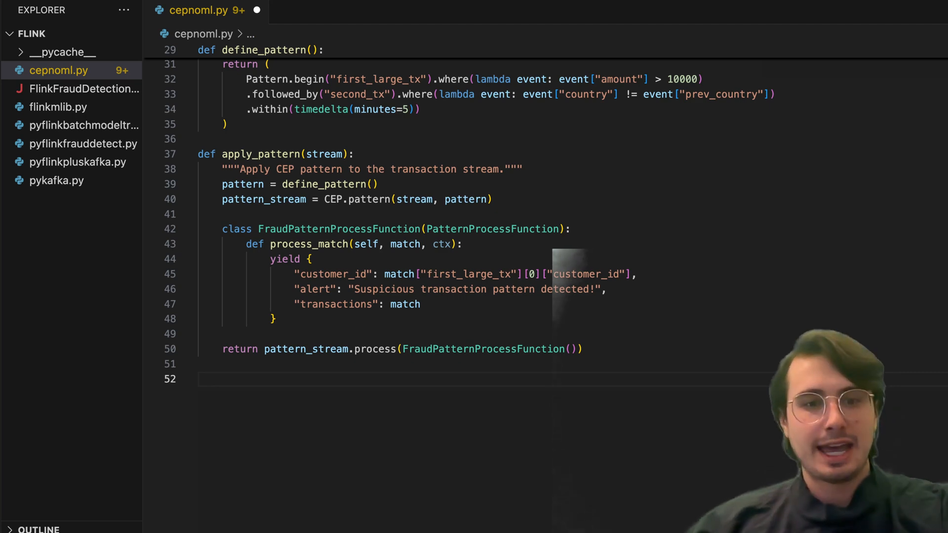
scroll(down, 3)
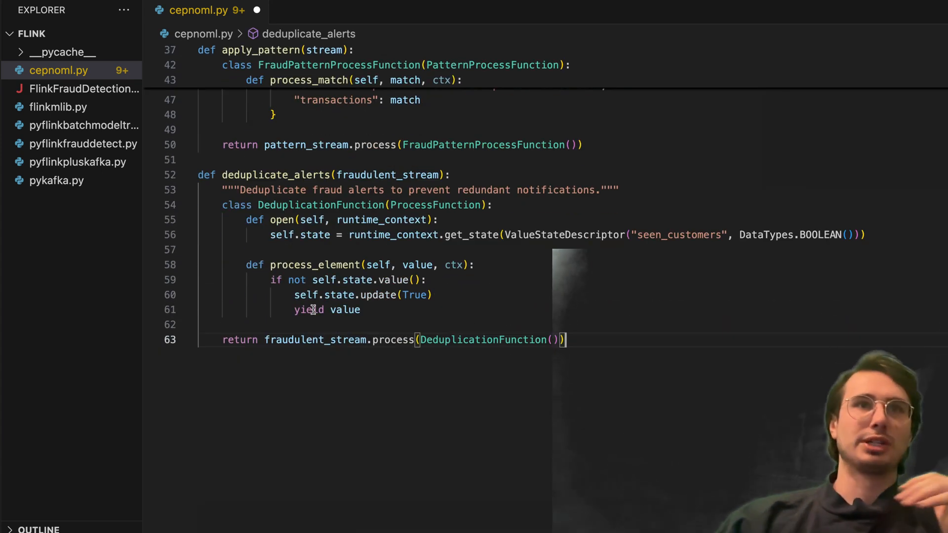
mouse_move(587, 190)
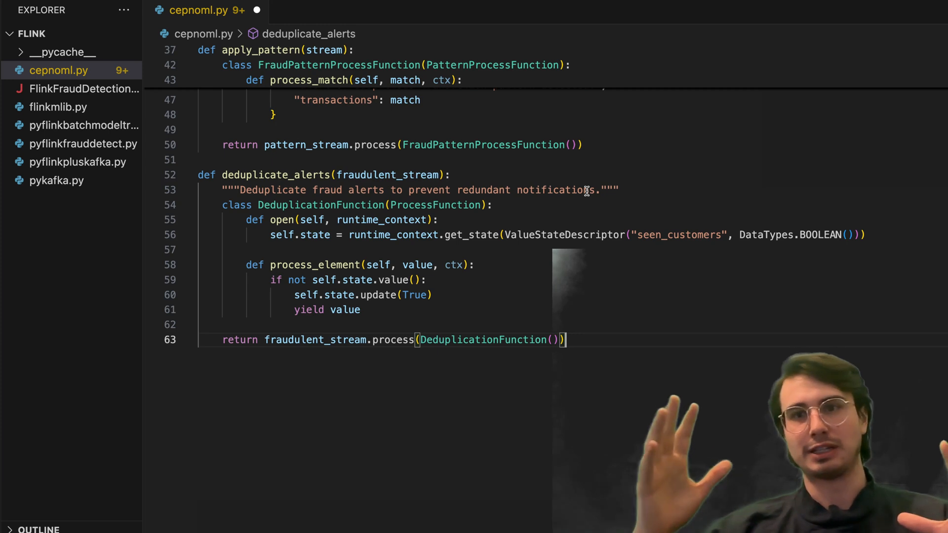
mouse_move(619, 274)
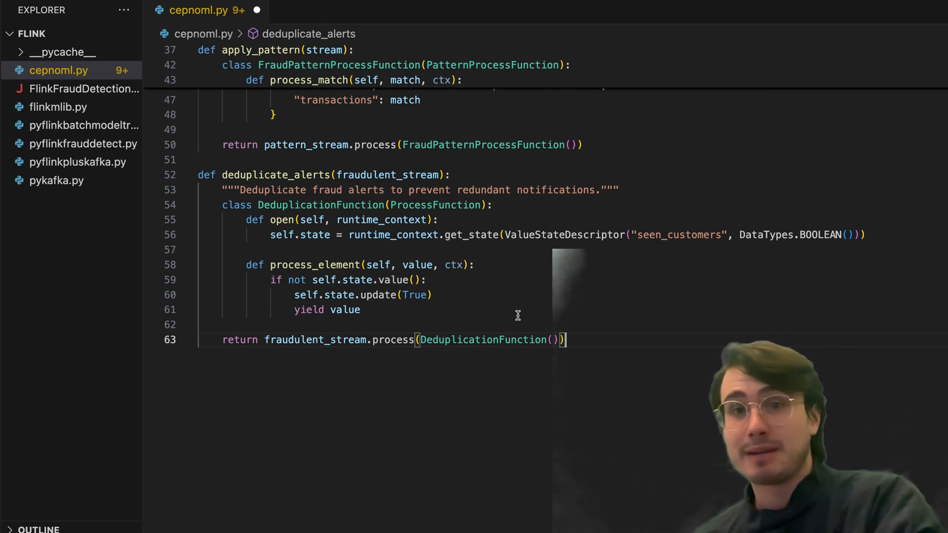
mouse_move(601, 305)
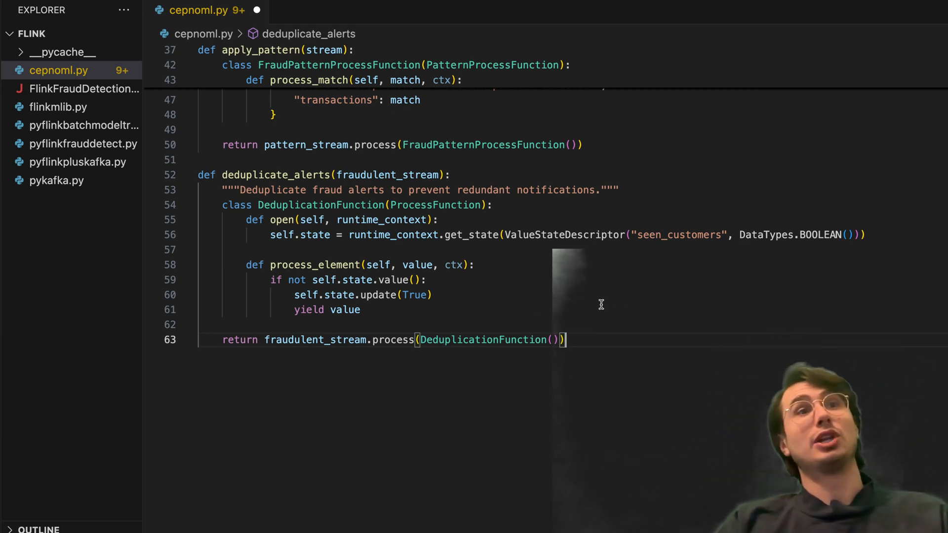
mouse_move(511, 306)
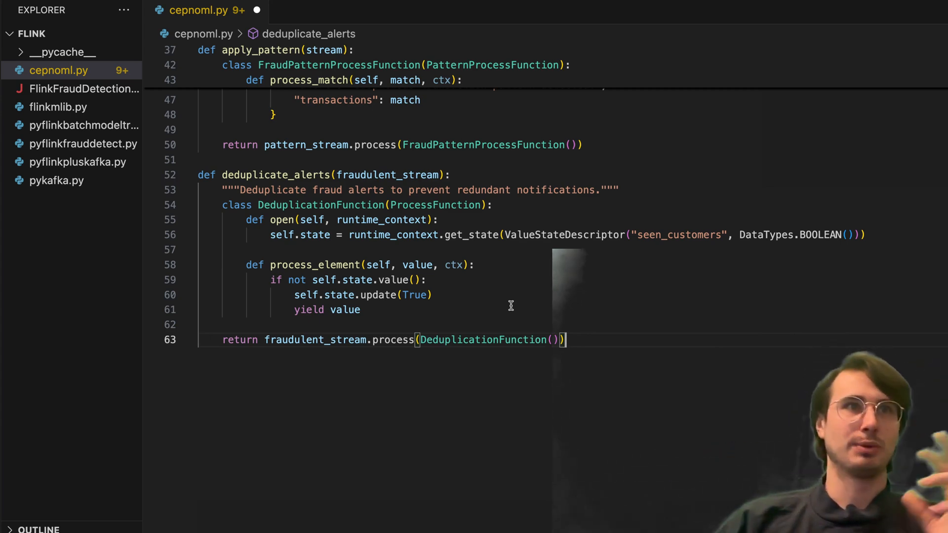
mouse_move(707, 229)
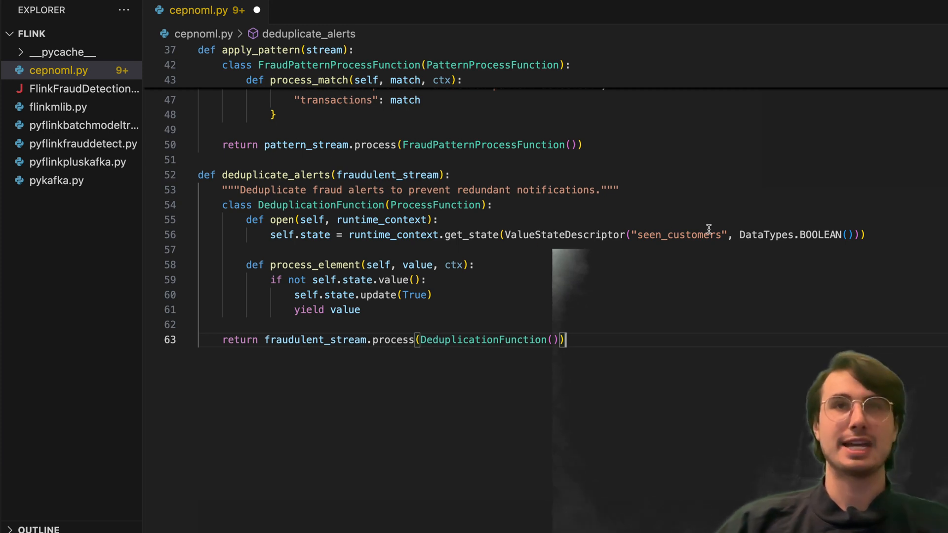
mouse_move(400, 320)
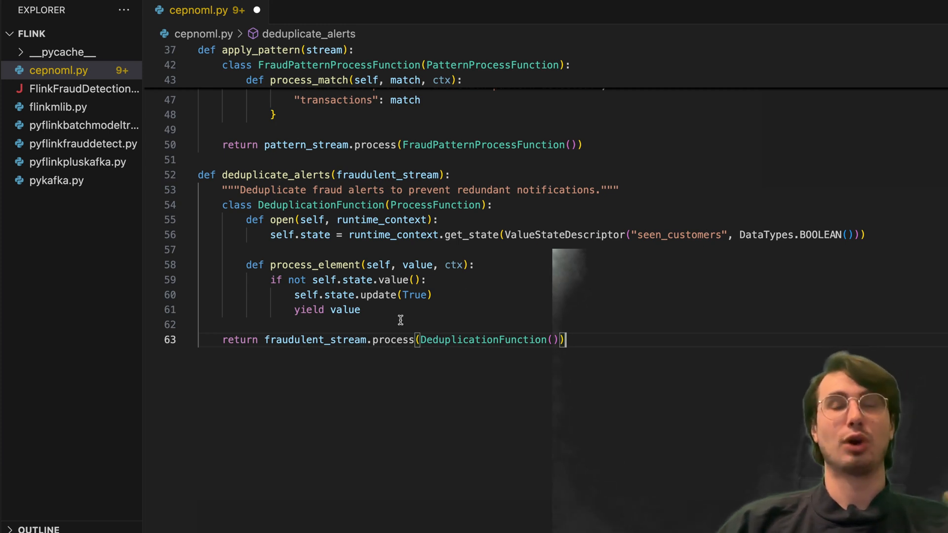
mouse_move(404, 337)
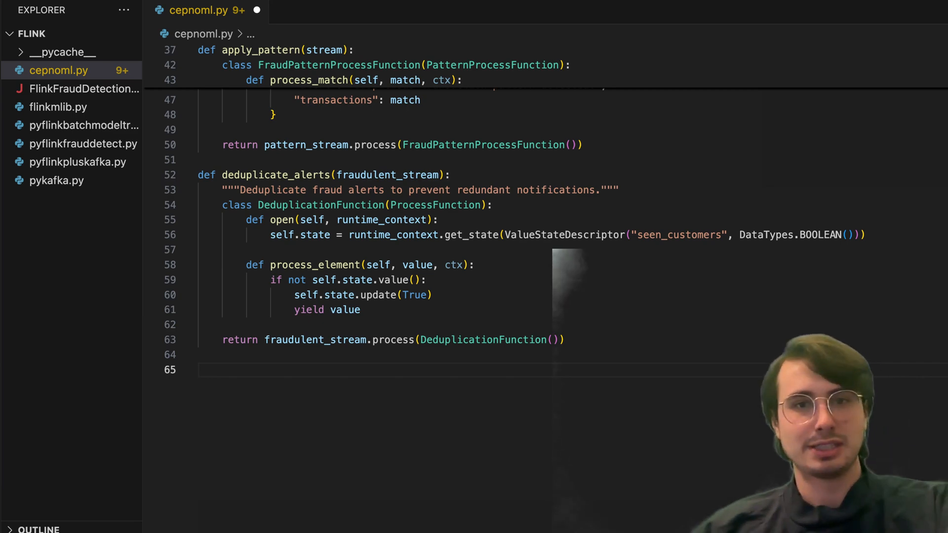
Add sink_results producing to 'fraud_alerts' and mapping alerts to INSERT INTO fraud_table statements.
scroll(down, 3)
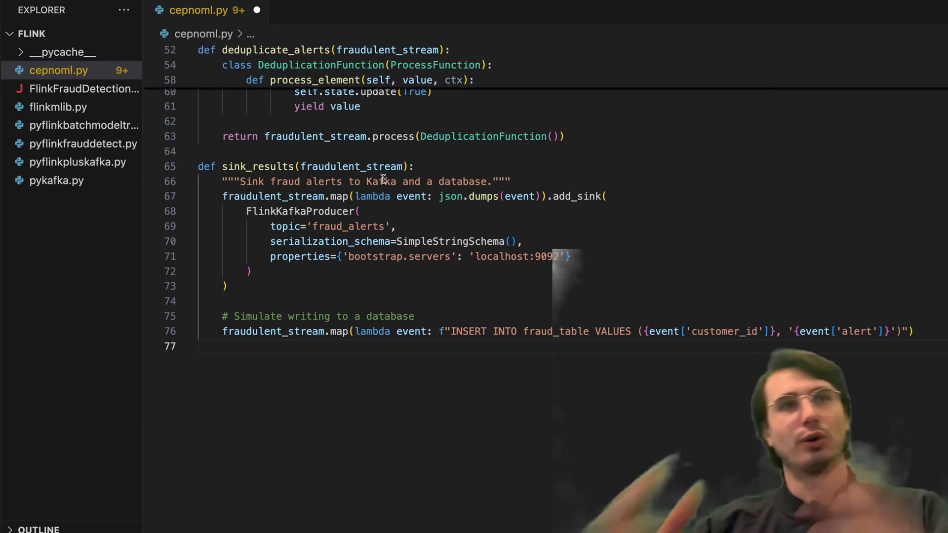
mouse_move(406, 331)
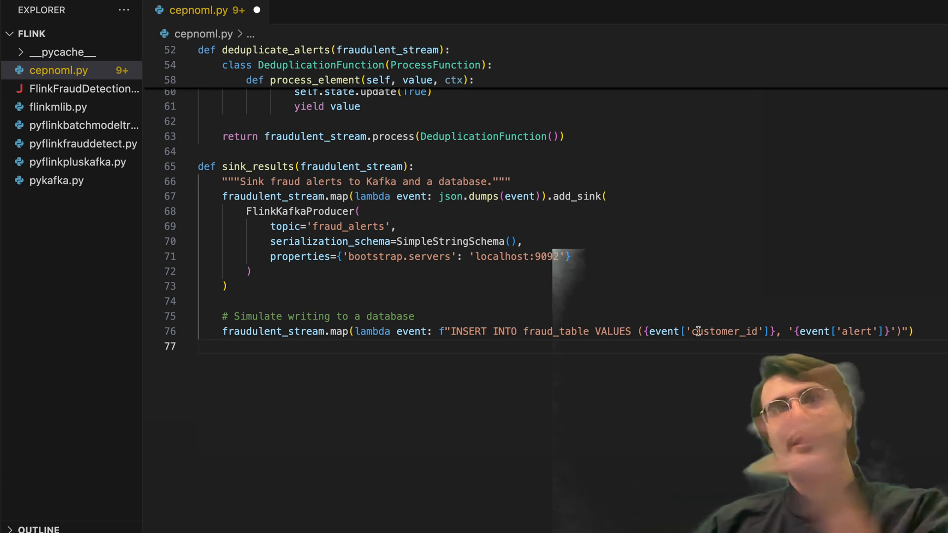
mouse_move(839, 331)
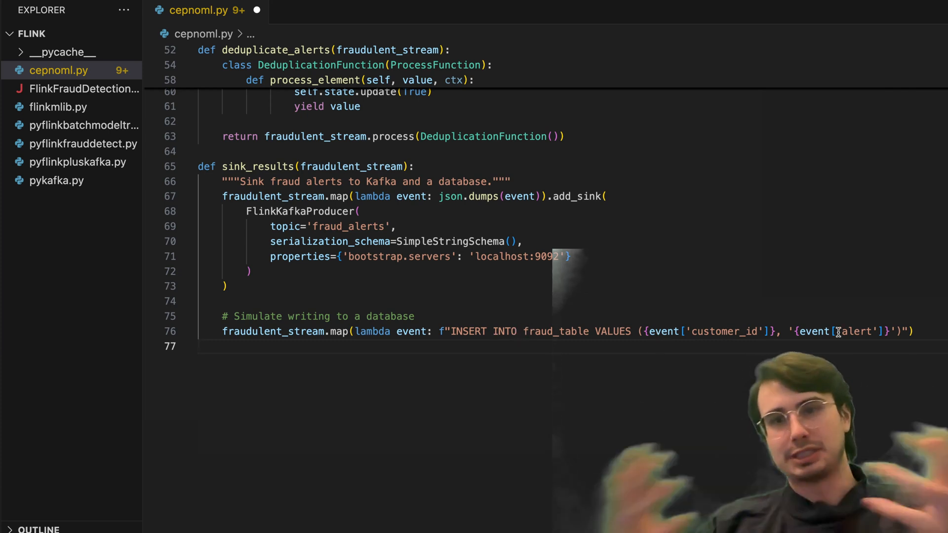
mouse_move(657, 331)
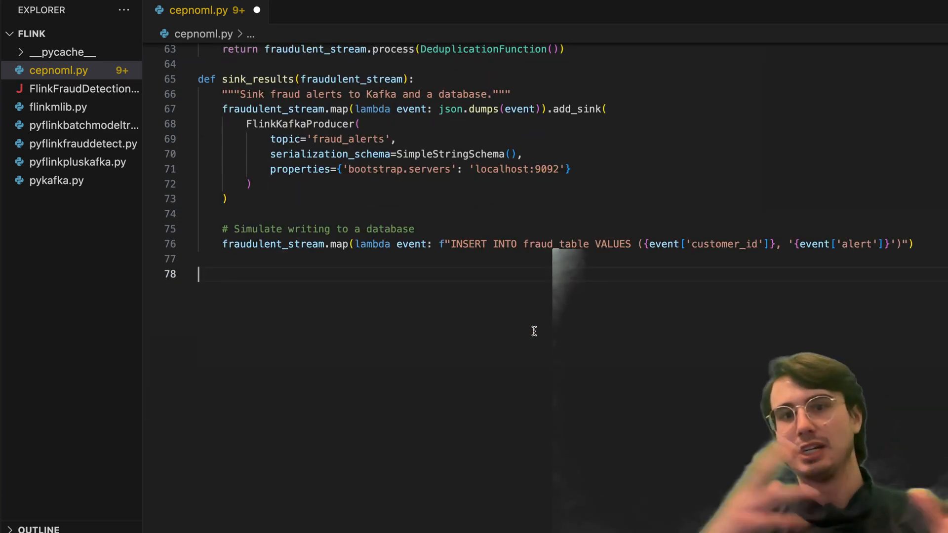
mouse_move(387, 192)
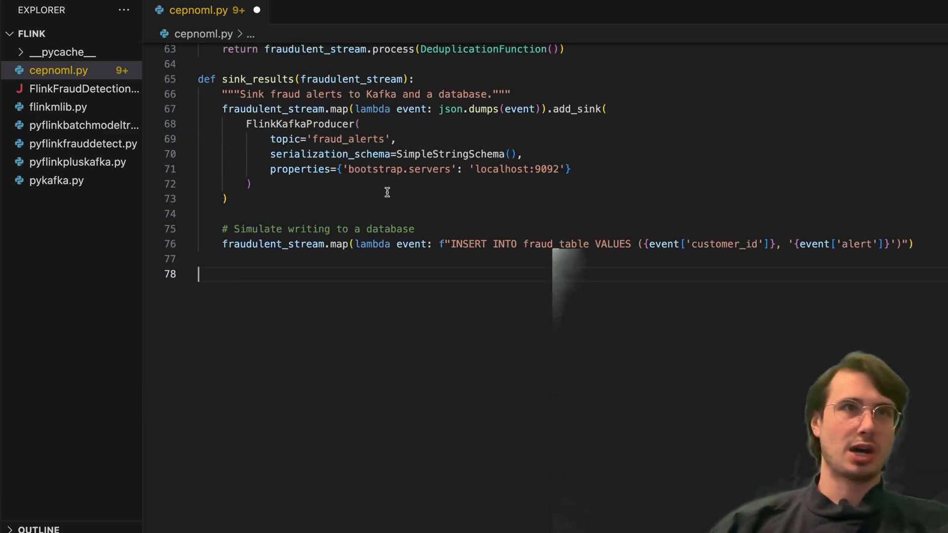
scroll(up, 3)
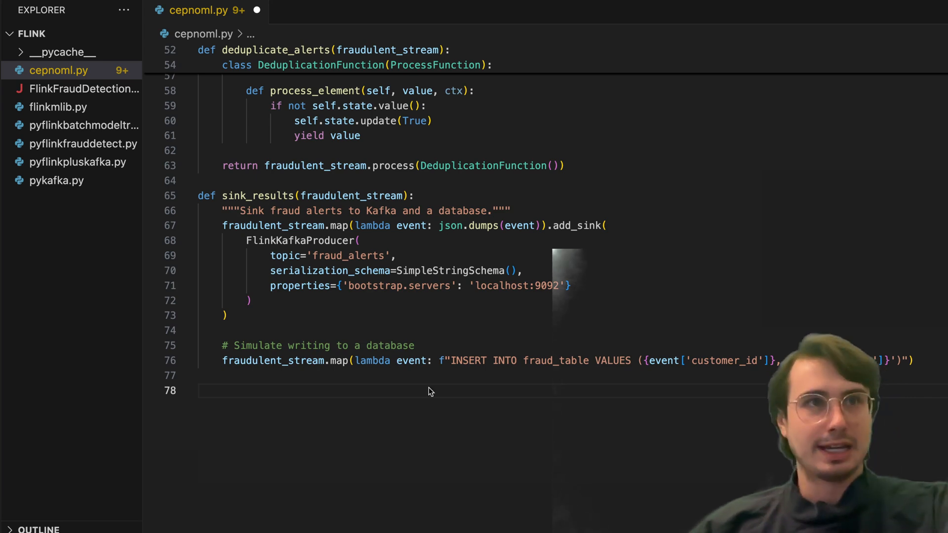
scroll(down, 3)
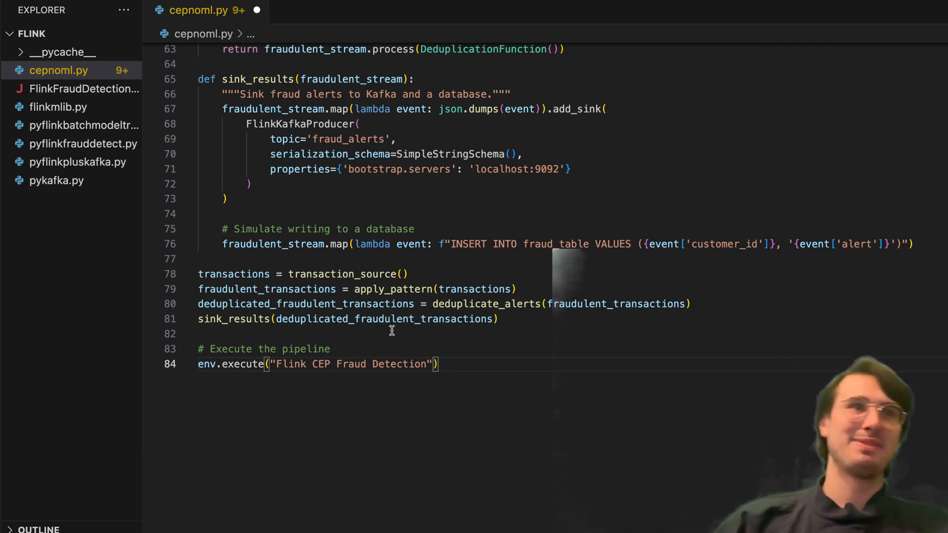
mouse_move(344, 267)
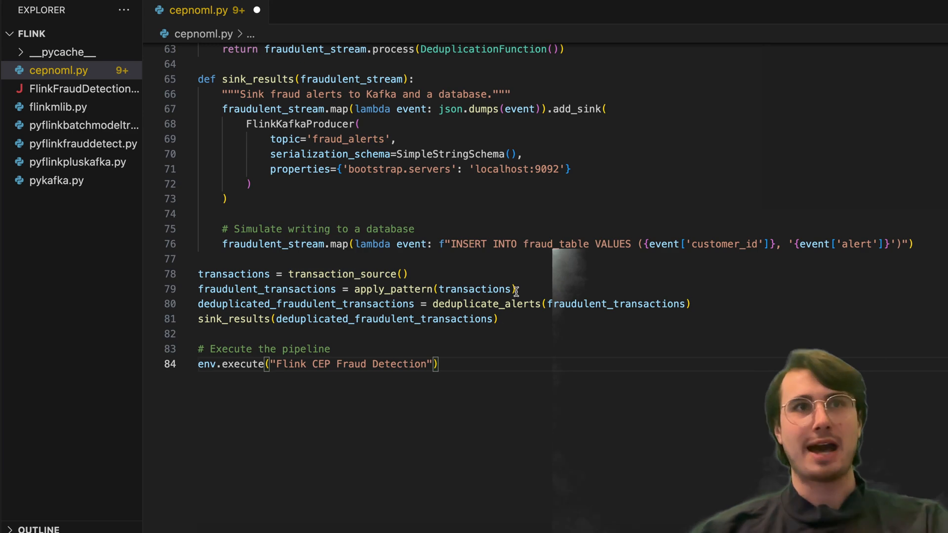
mouse_move(353, 274)
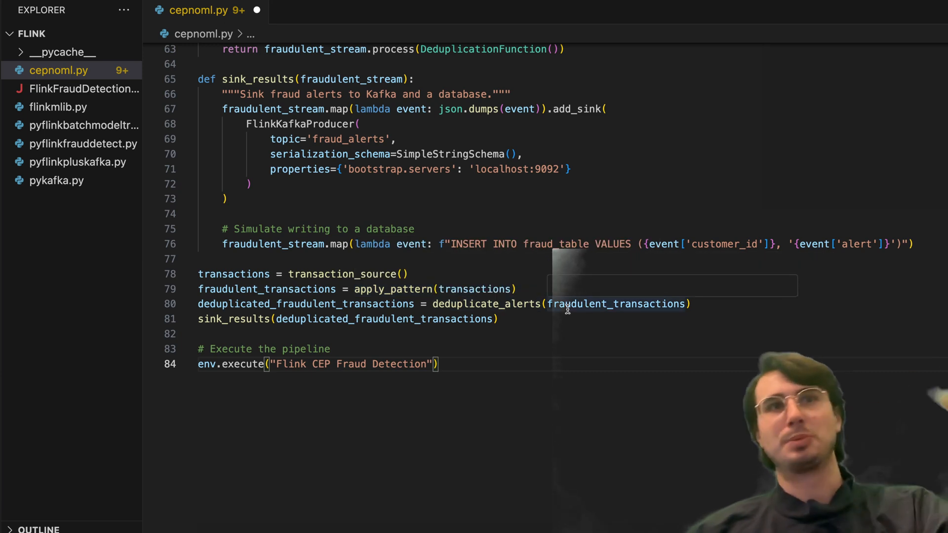
mouse_move(589, 304)
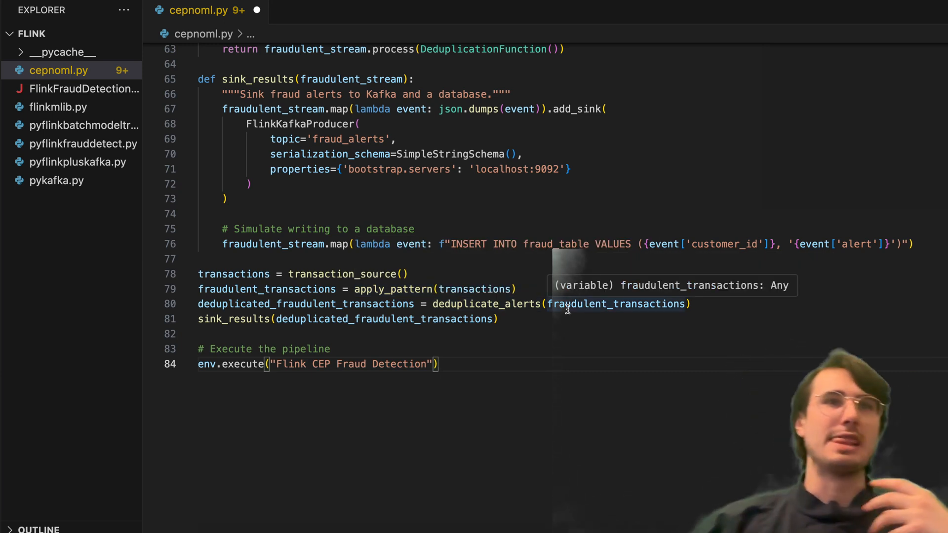
mouse_move(488, 303)
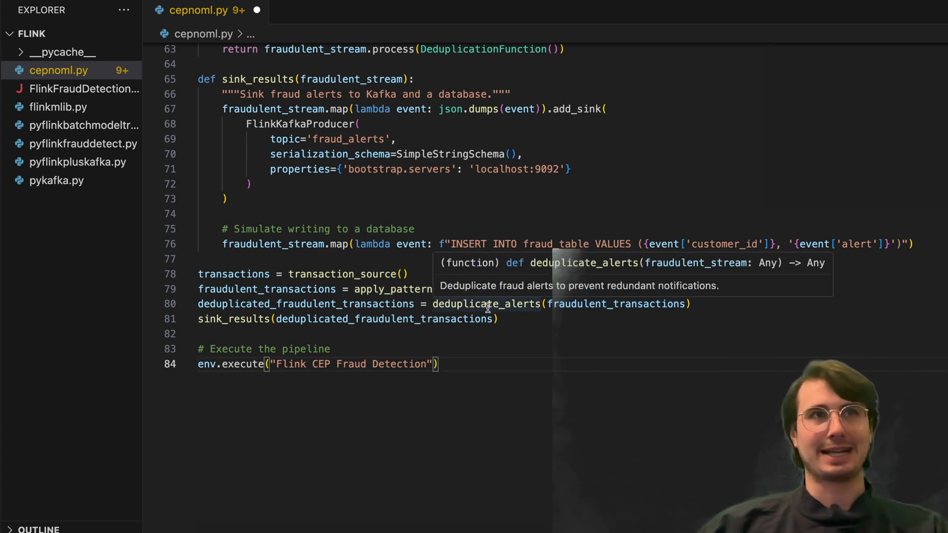
mouse_move(441, 385)
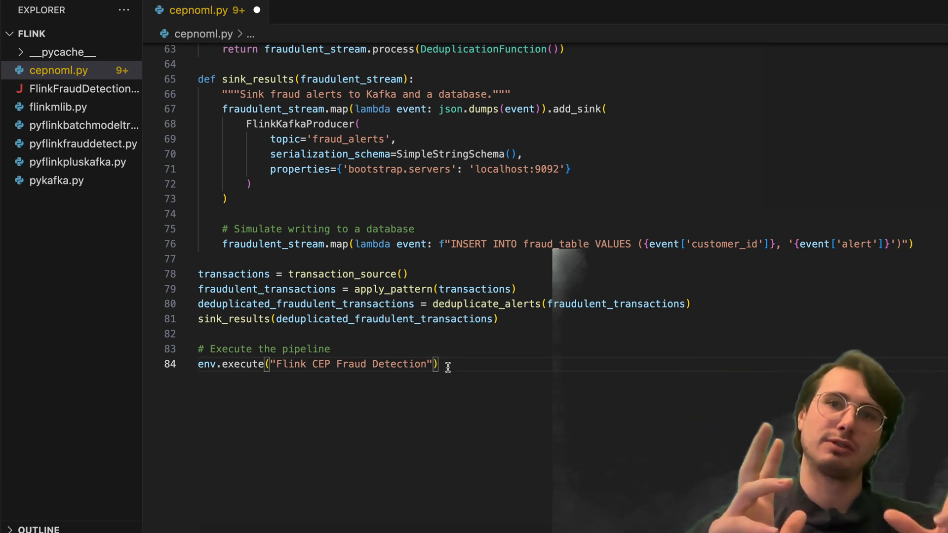
mouse_move(528, 513)
text(cepwmk)
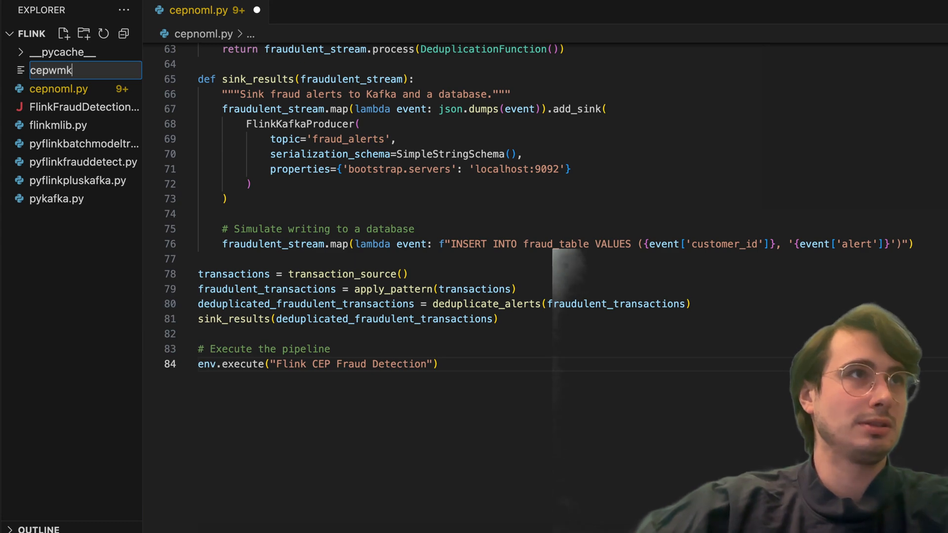
Confirm the name cepwml.py for the new file holding the ML-enabled fraud script.
text(l.py)
key(Enter)
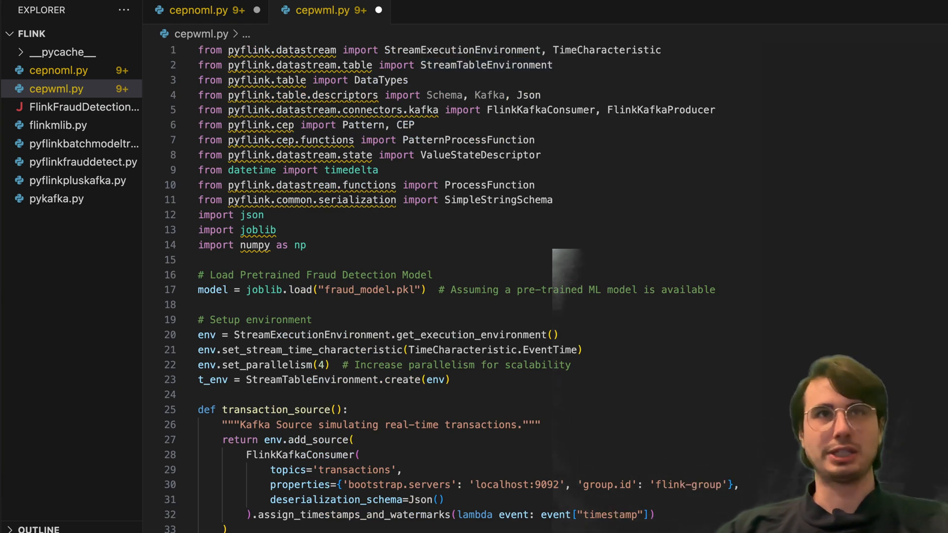
double_click(405, 125)
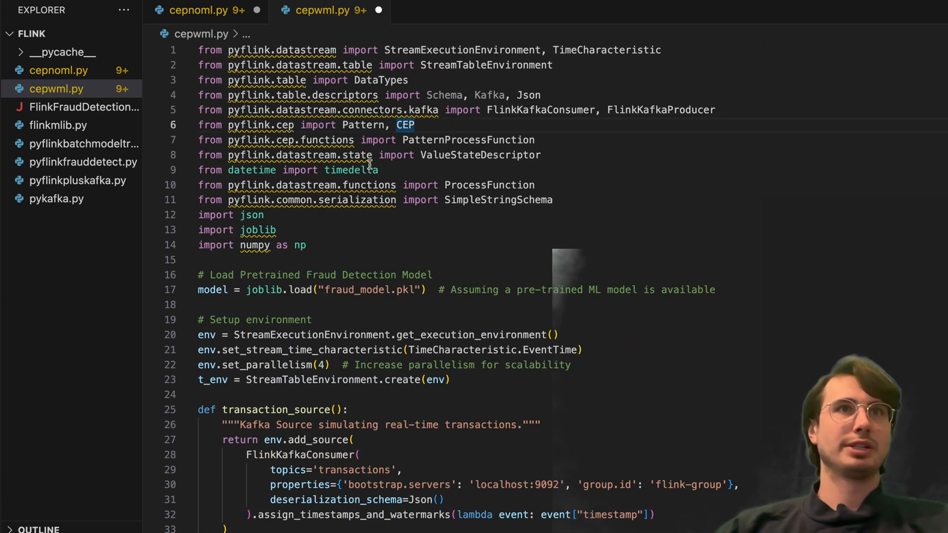
mouse_move(326, 249)
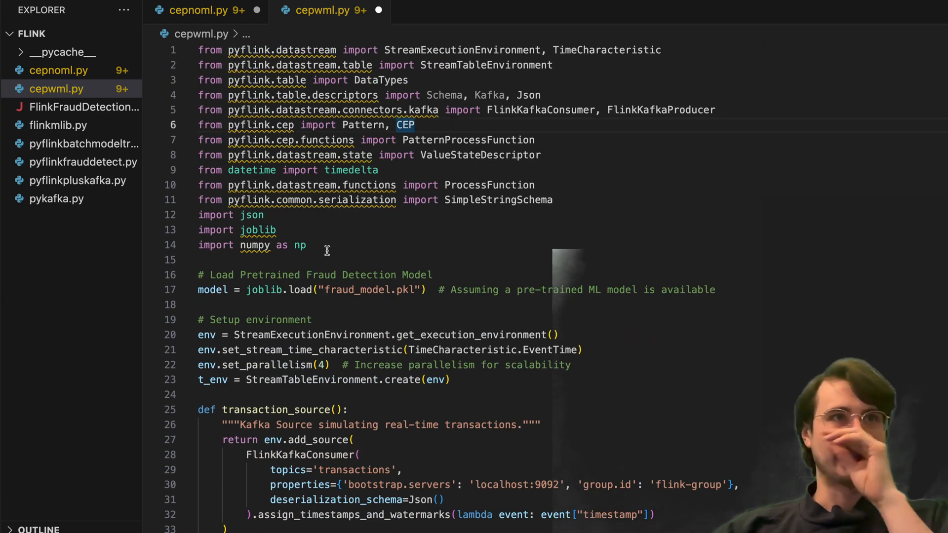
scroll(down, 3)
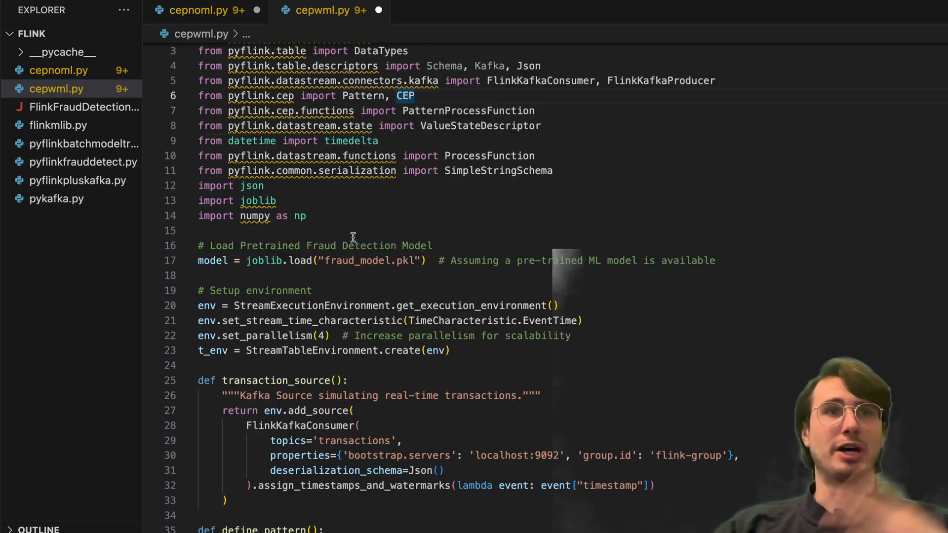
scroll(down, 3)
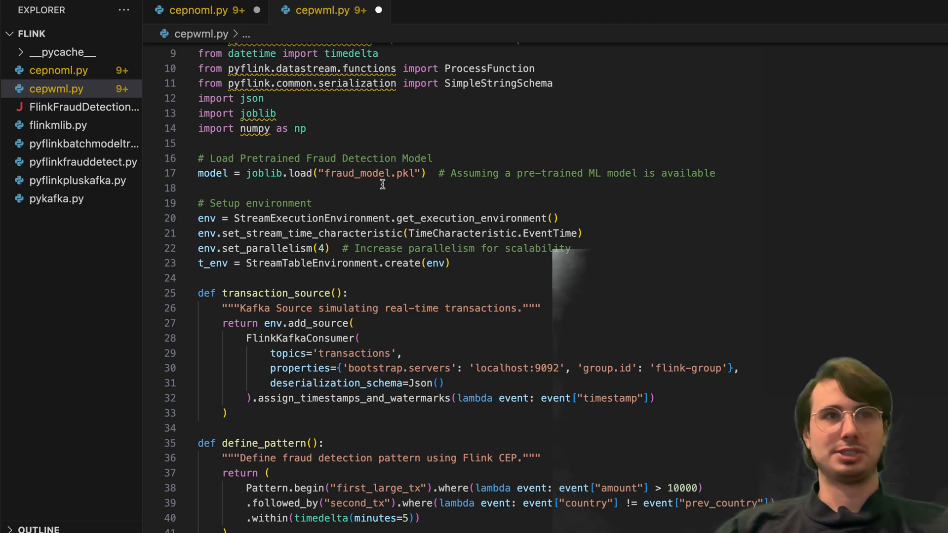
scroll(down, 3)
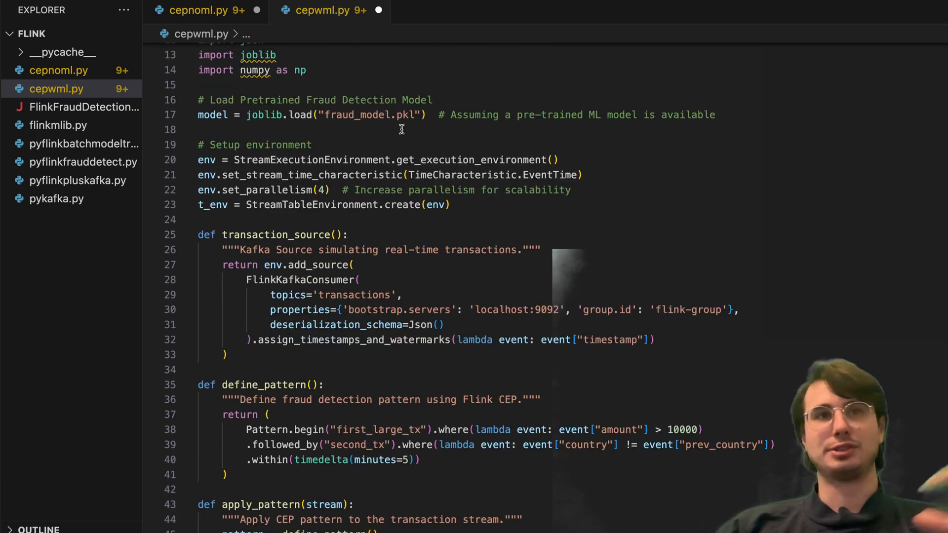
scroll(down, 3)
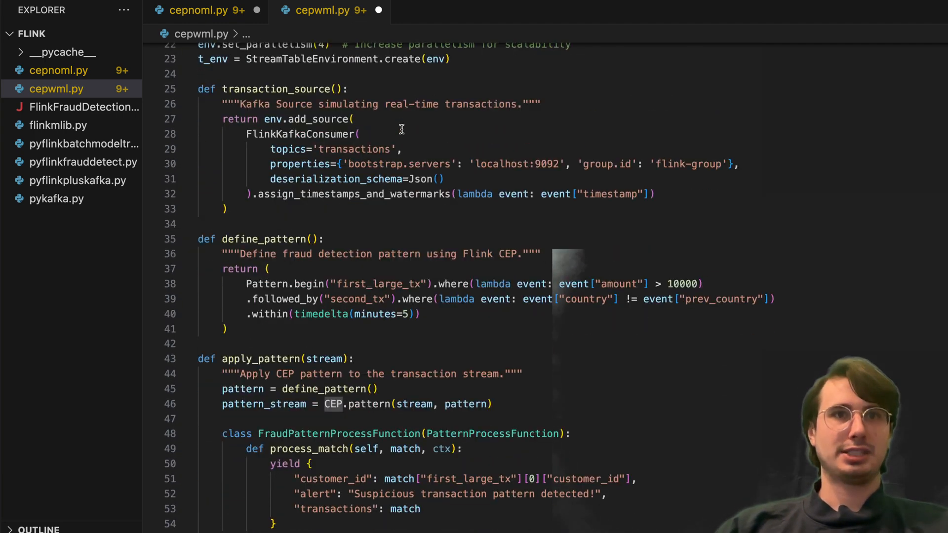
scroll(down, 3)
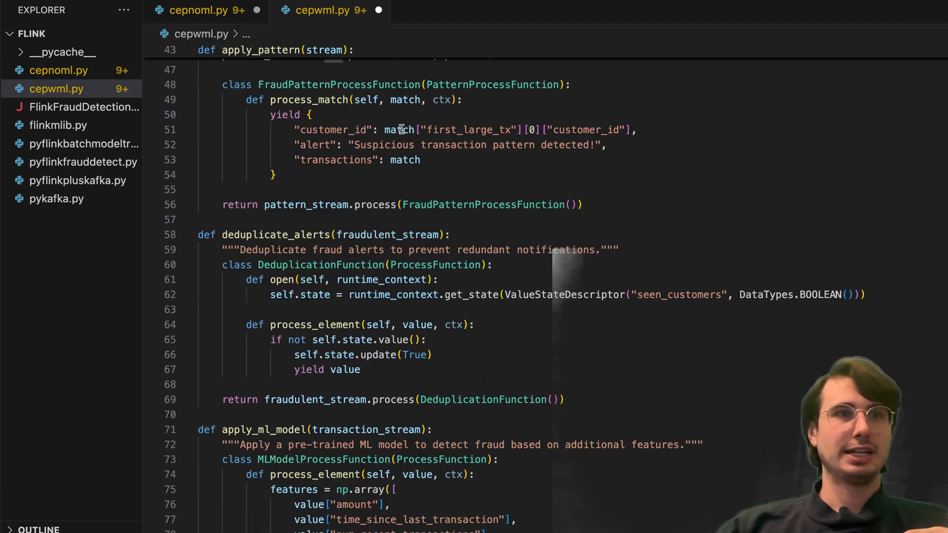
scroll(down, 3)
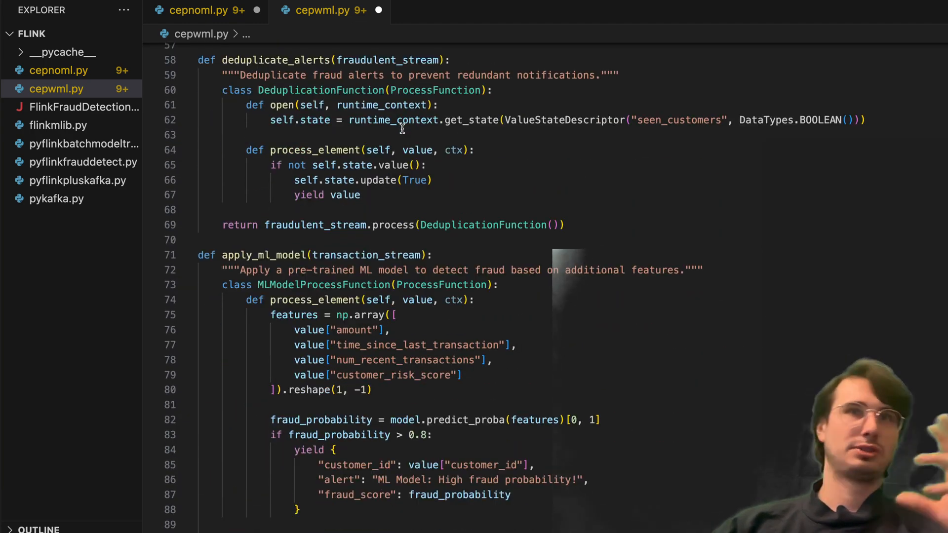
scroll(down, 3)
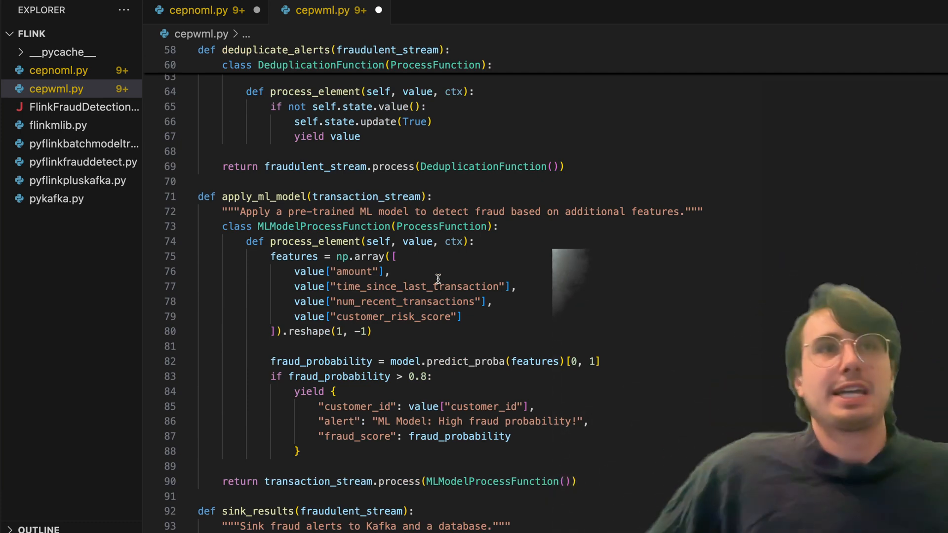
mouse_move(450, 281)
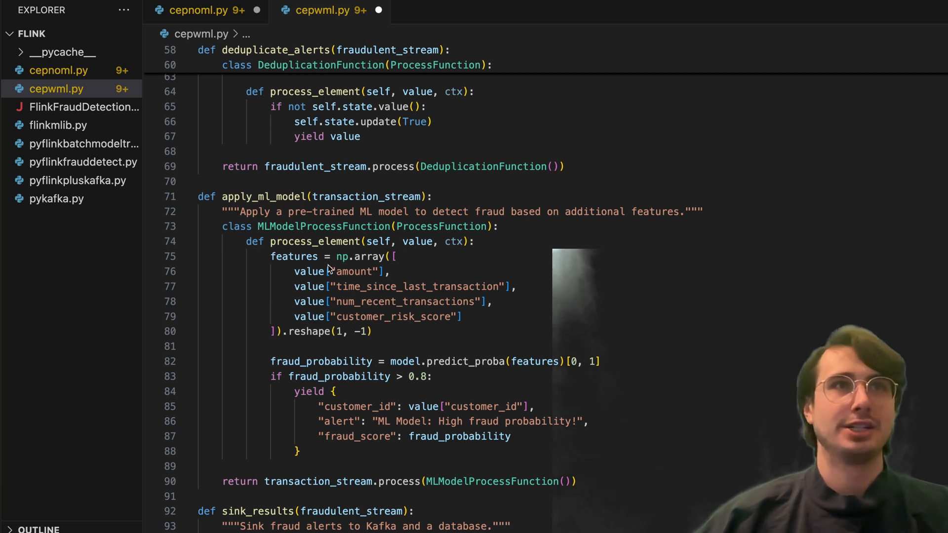
scroll(down, 3)
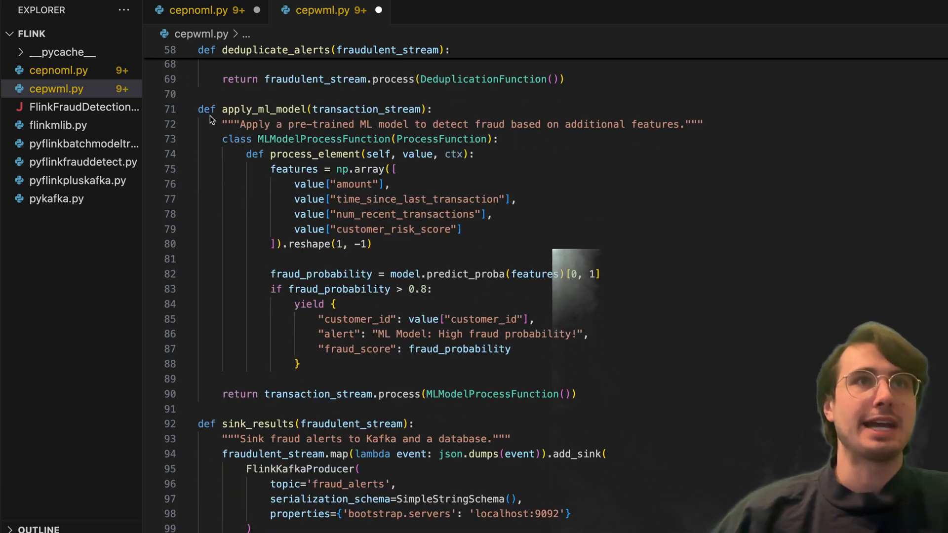
mouse_move(353, 151)
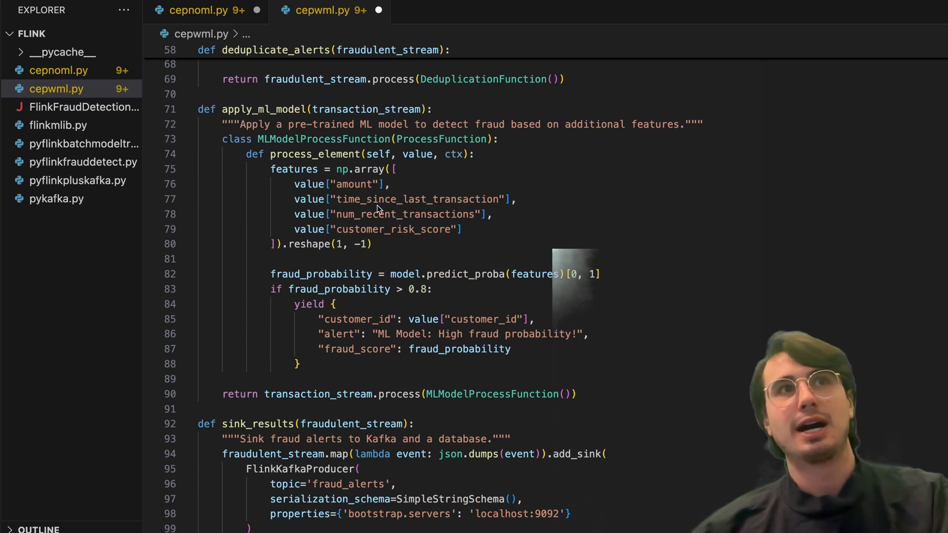
mouse_move(381, 229)
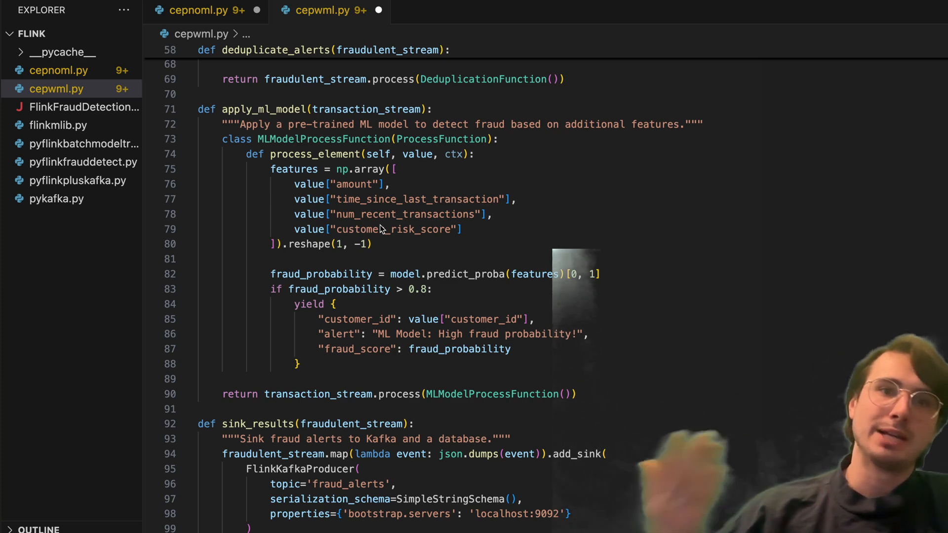
mouse_move(330, 162)
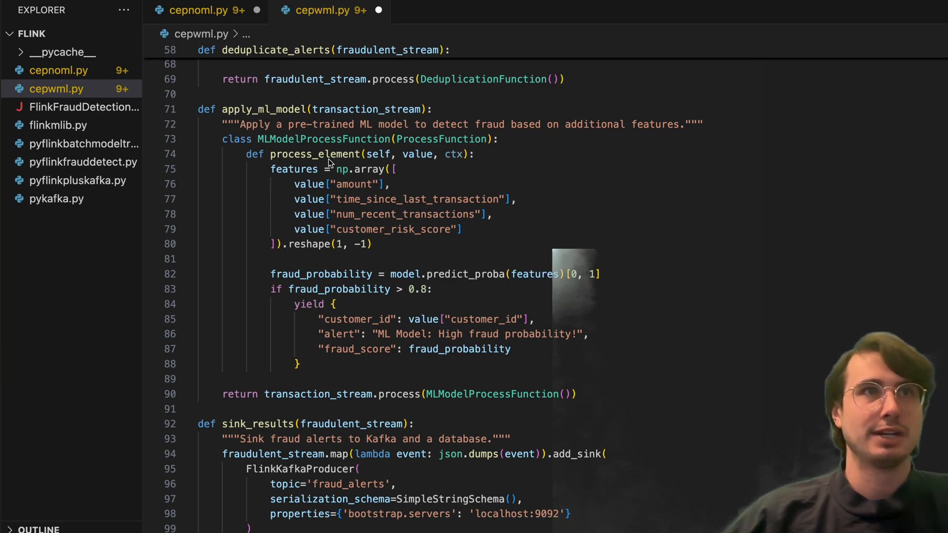
mouse_move(478, 488)
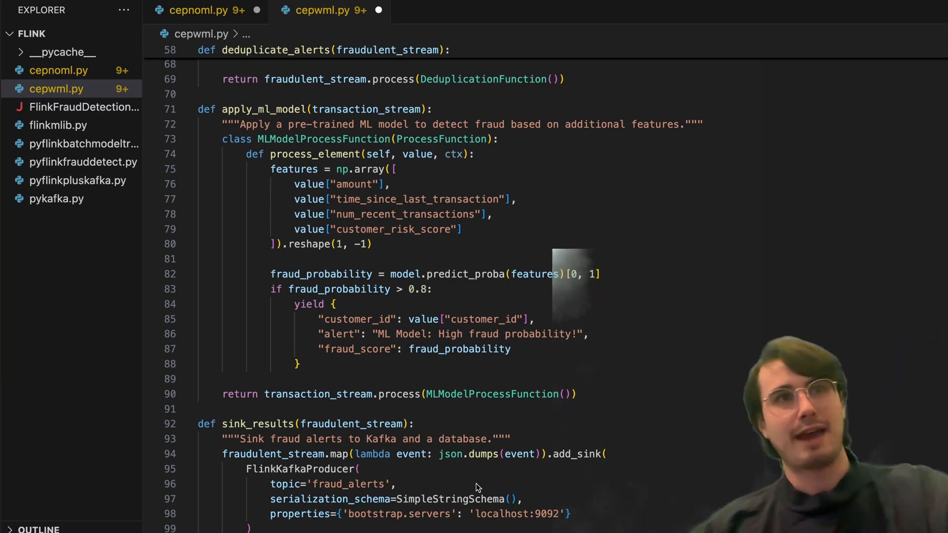
mouse_move(371, 398)
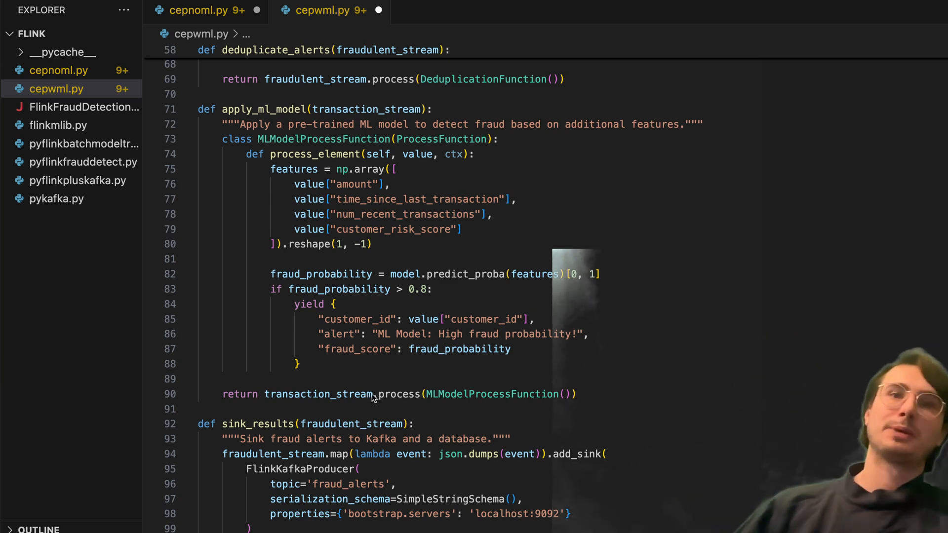
mouse_move(355, 263)
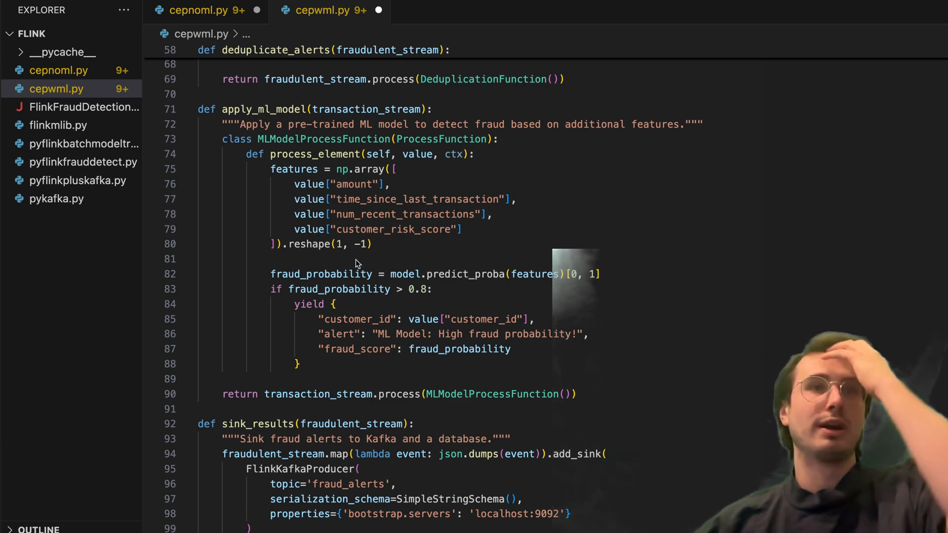
mouse_move(456, 282)
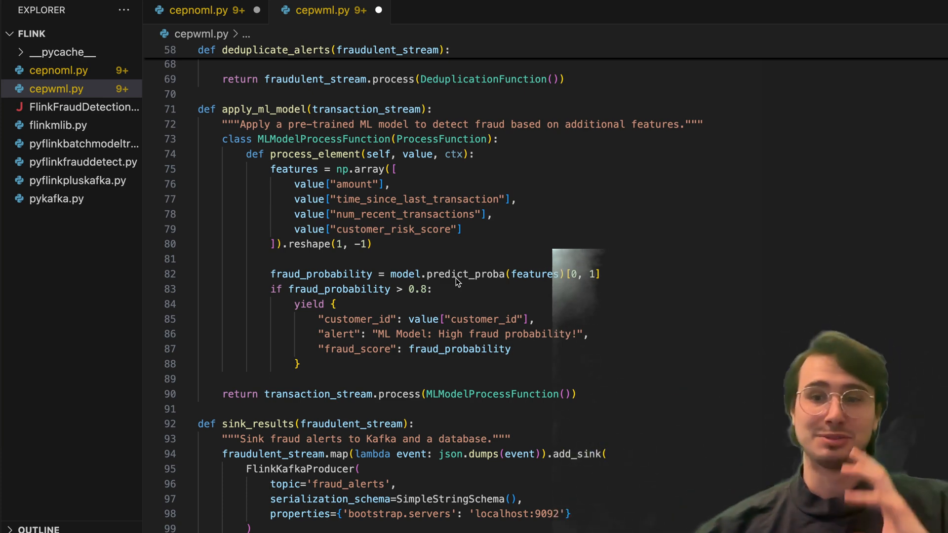
mouse_move(500, 360)
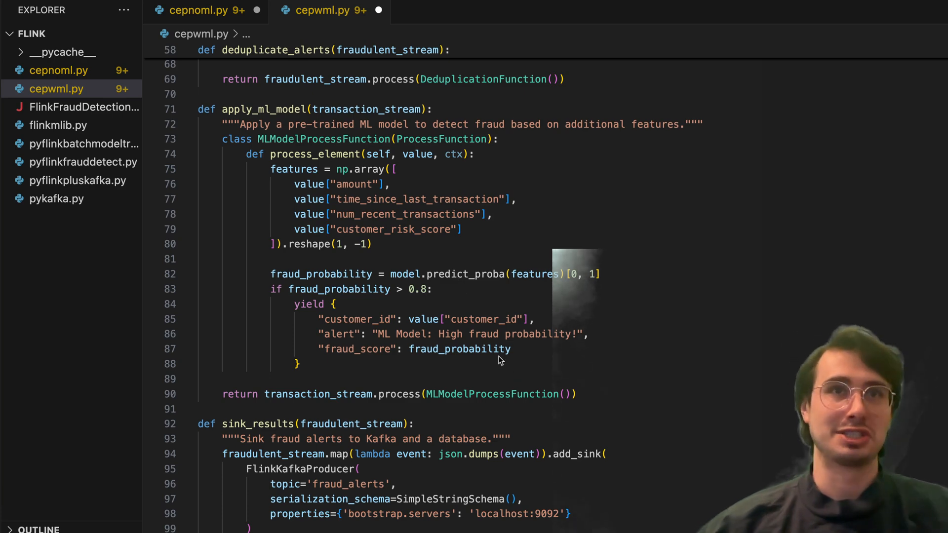
mouse_move(339, 299)
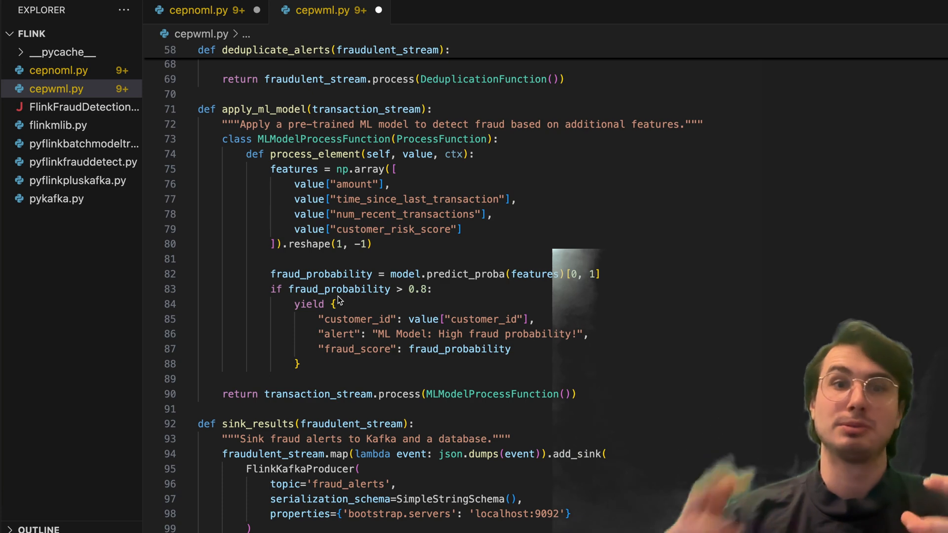
mouse_move(374, 188)
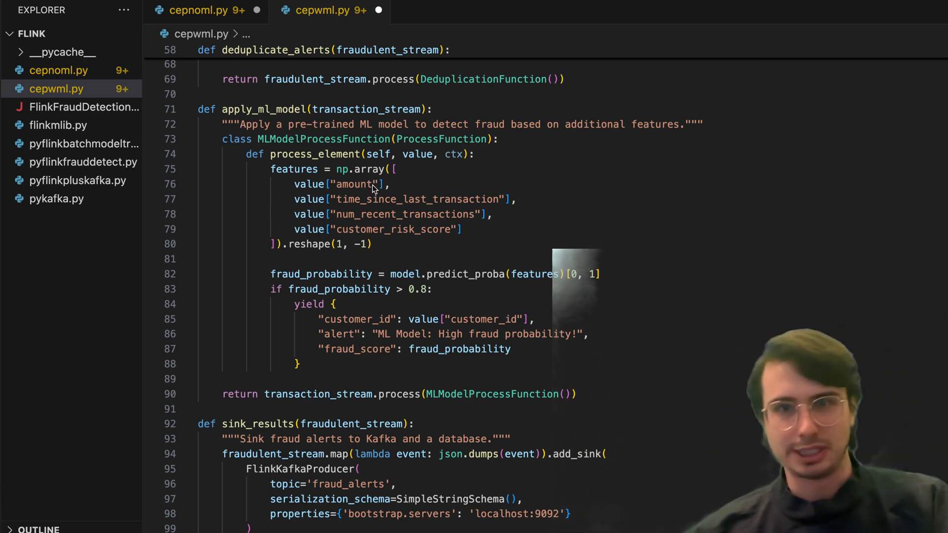